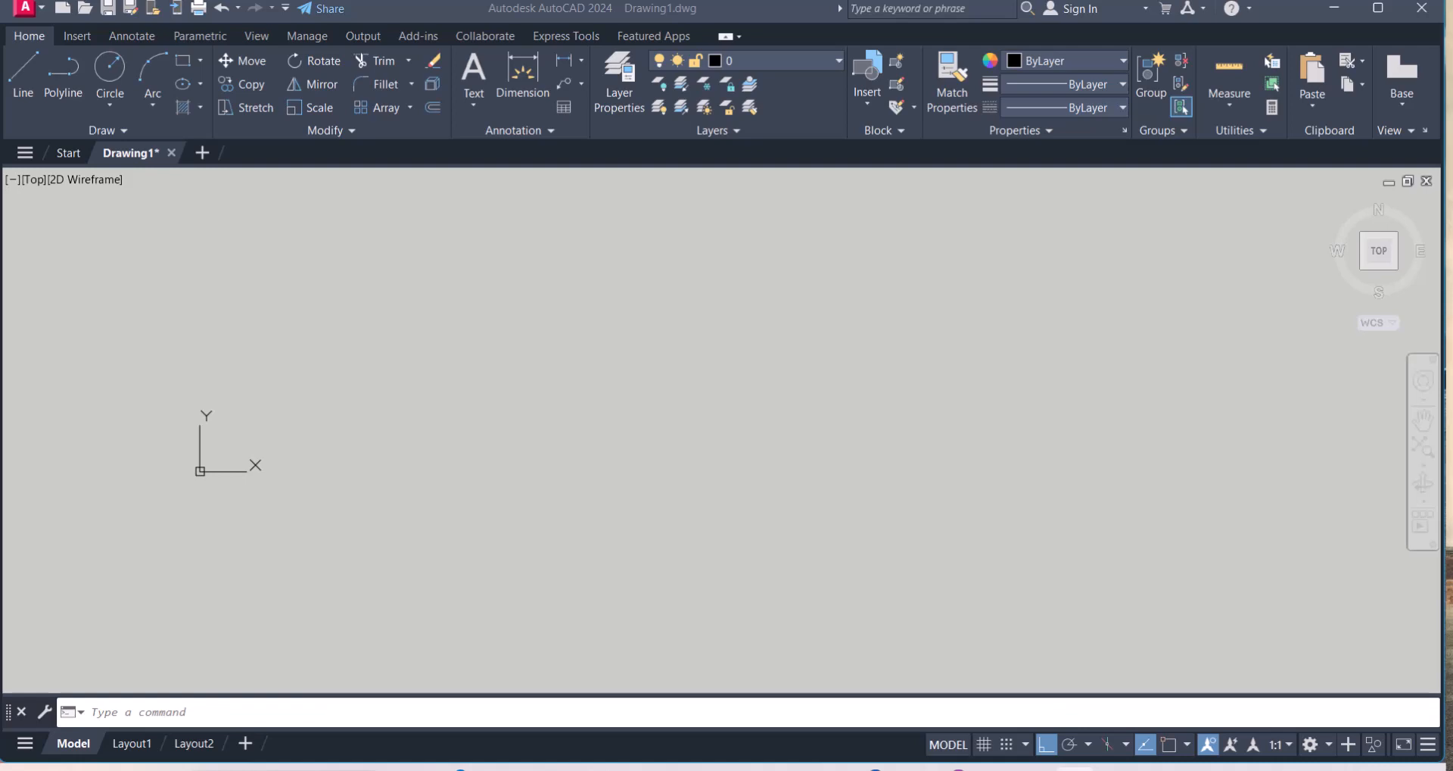
mouse_move(620, 478)
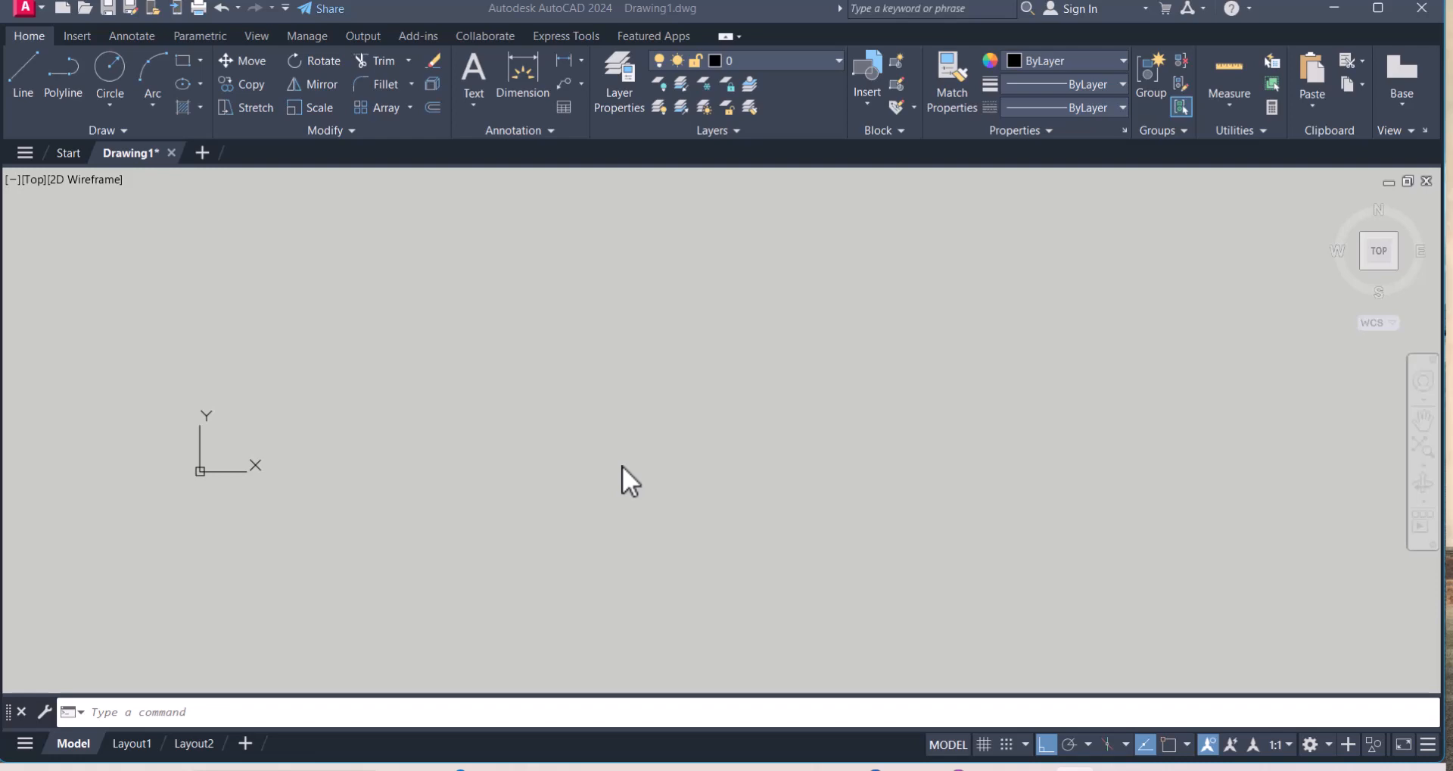
mouse_move(662, 480)
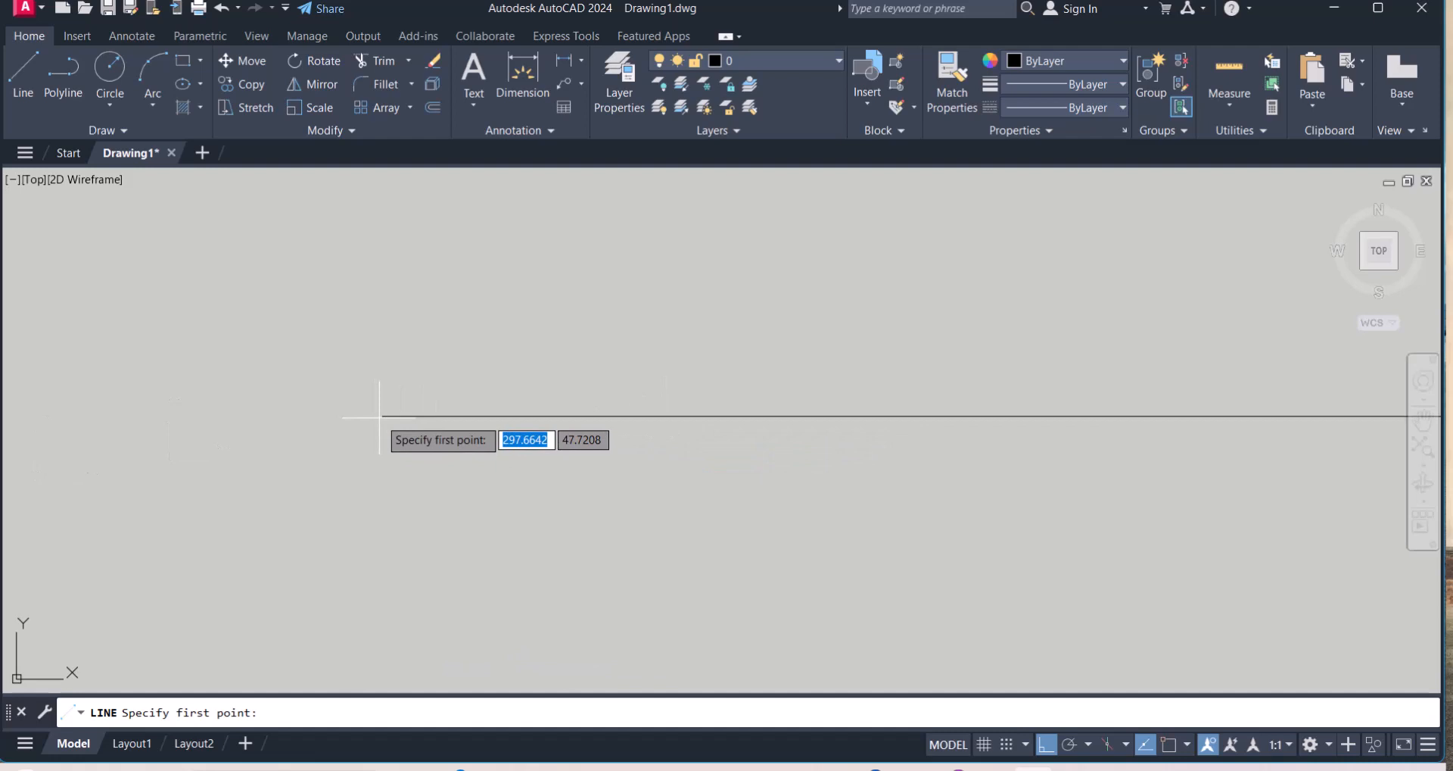
mouse_move(378, 418)
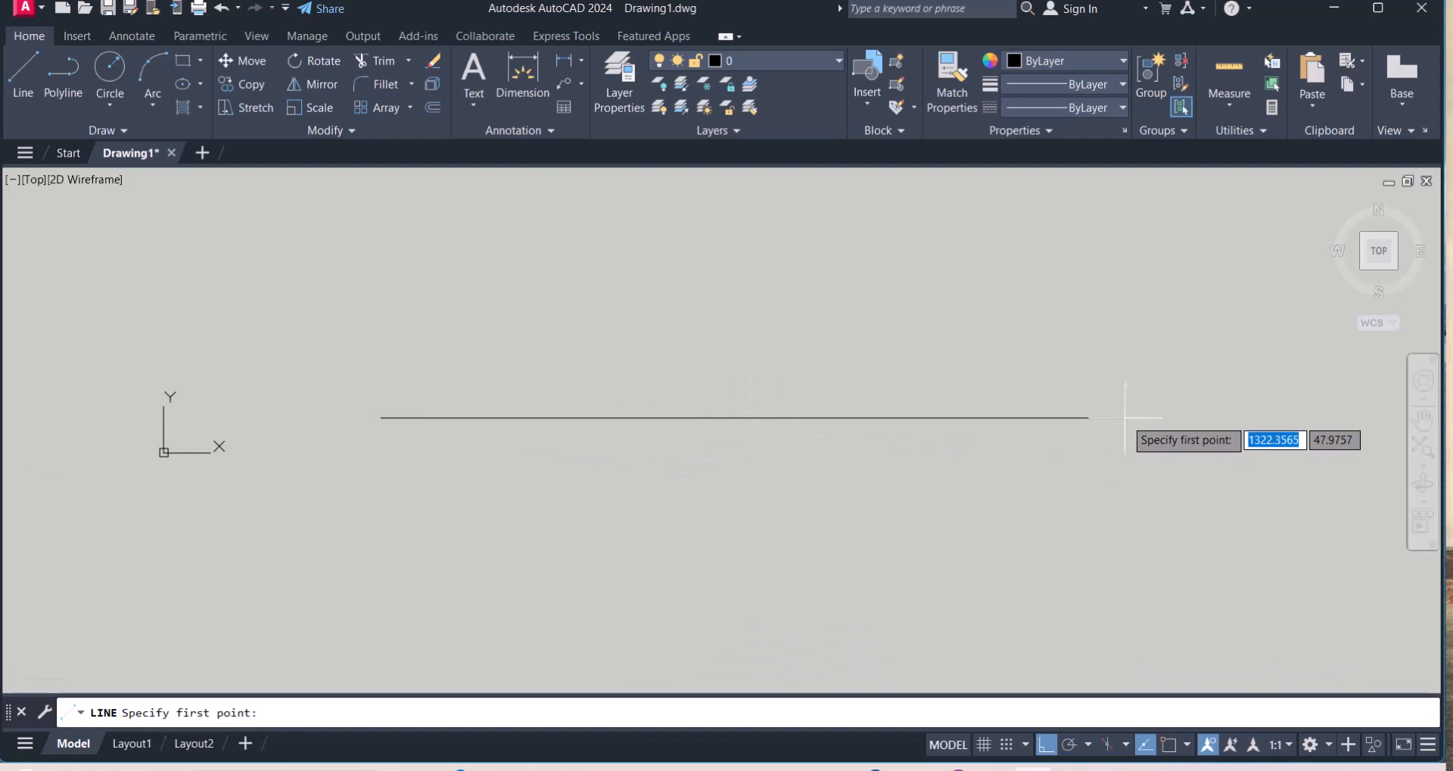
mouse_move(1102, 431)
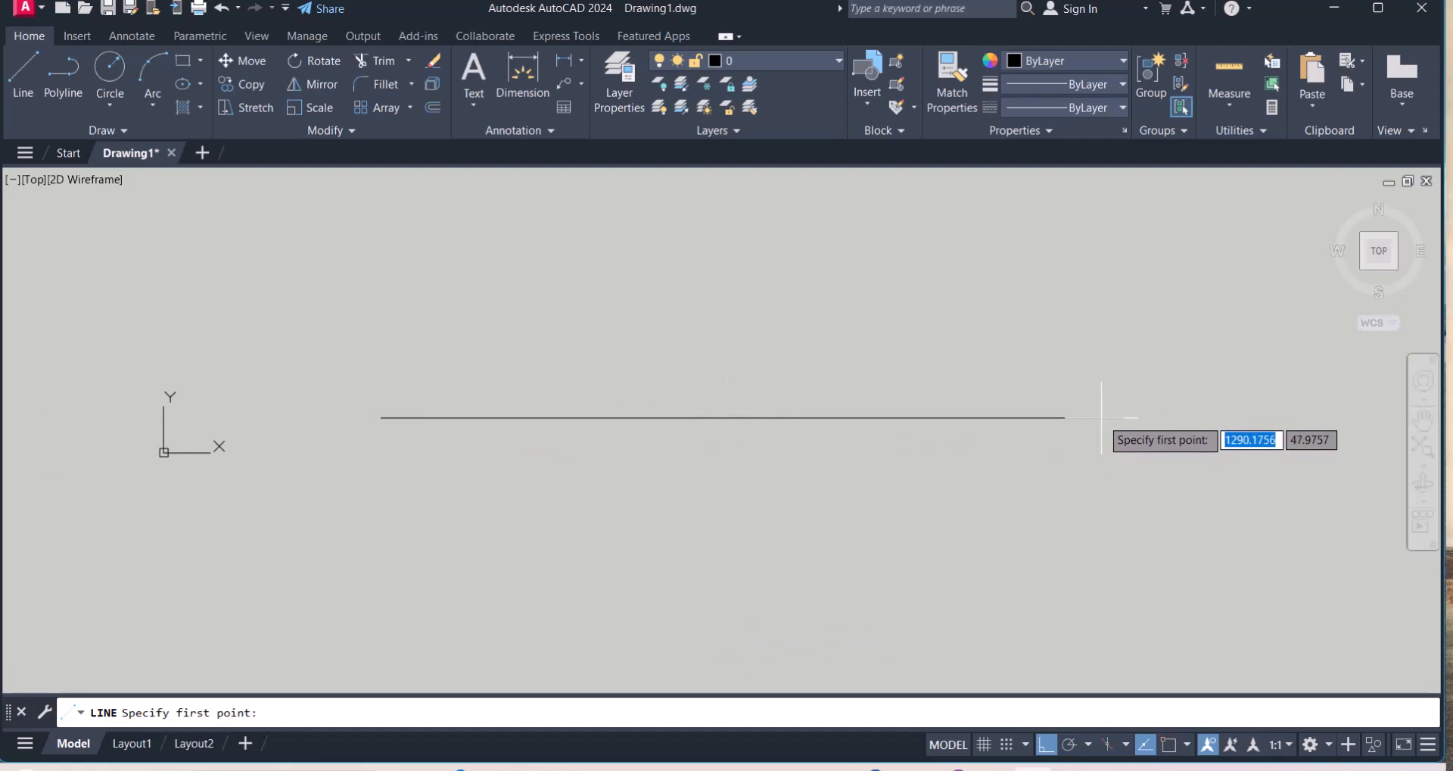
mouse_move(691, 531)
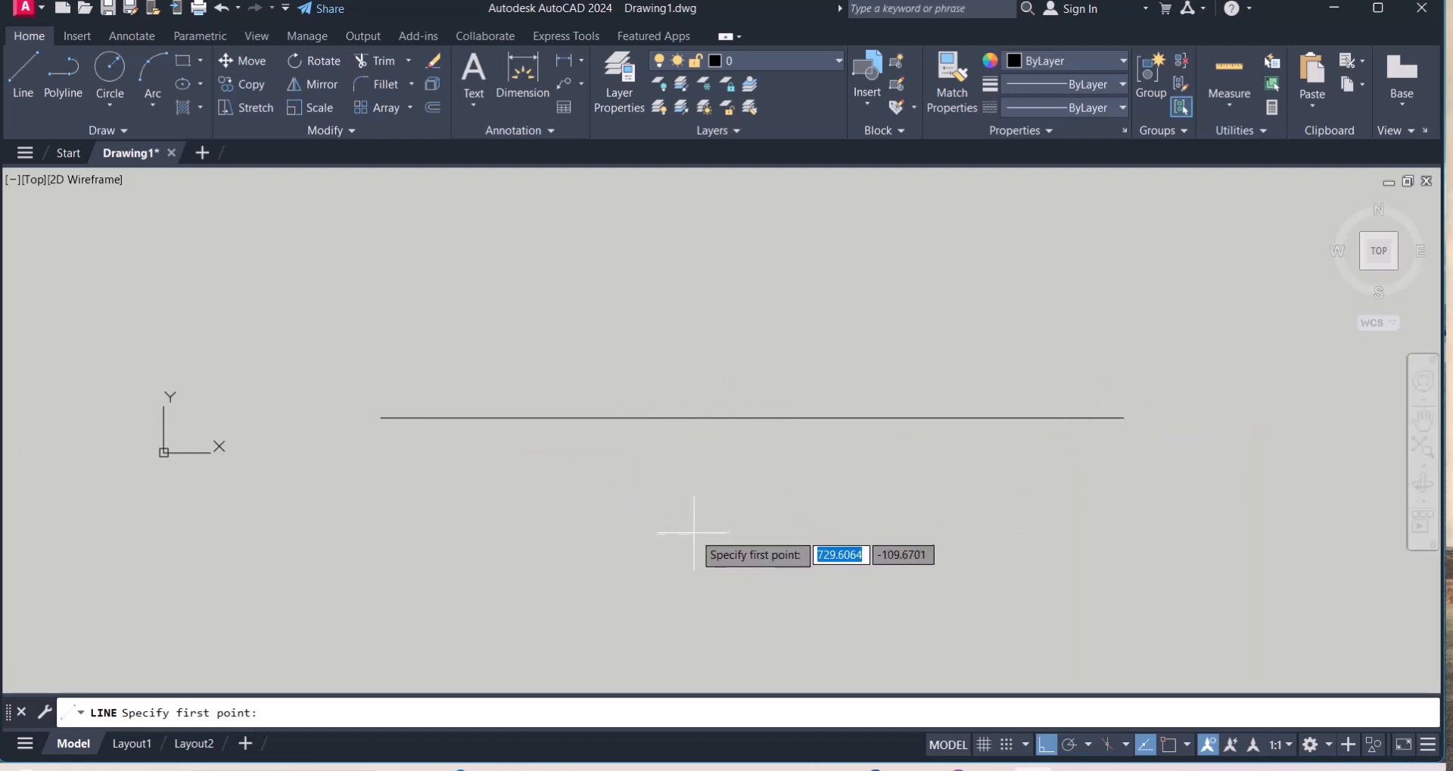
Pick the starting point of the vertical line that crosses the horizontal line
left_click(687, 529)
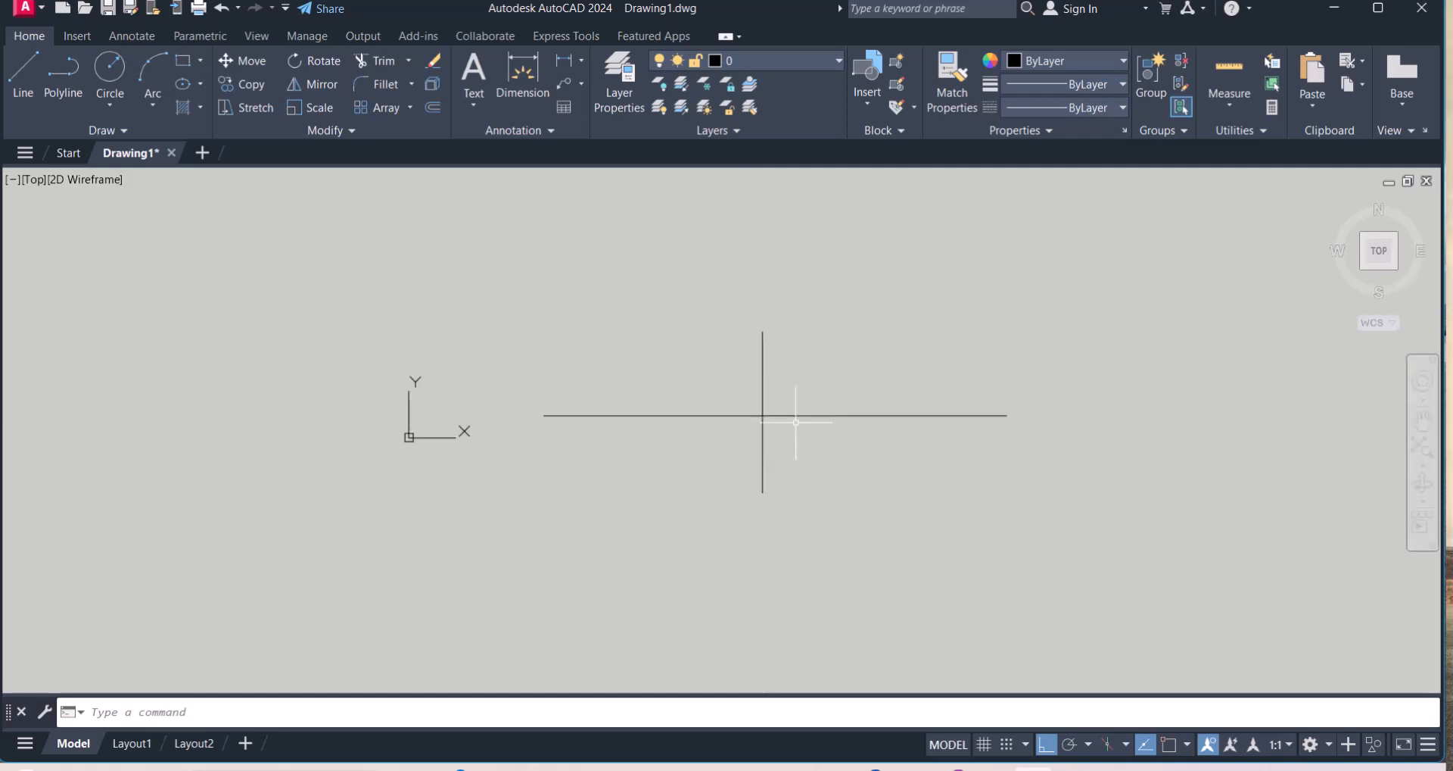
mouse_move(780, 438)
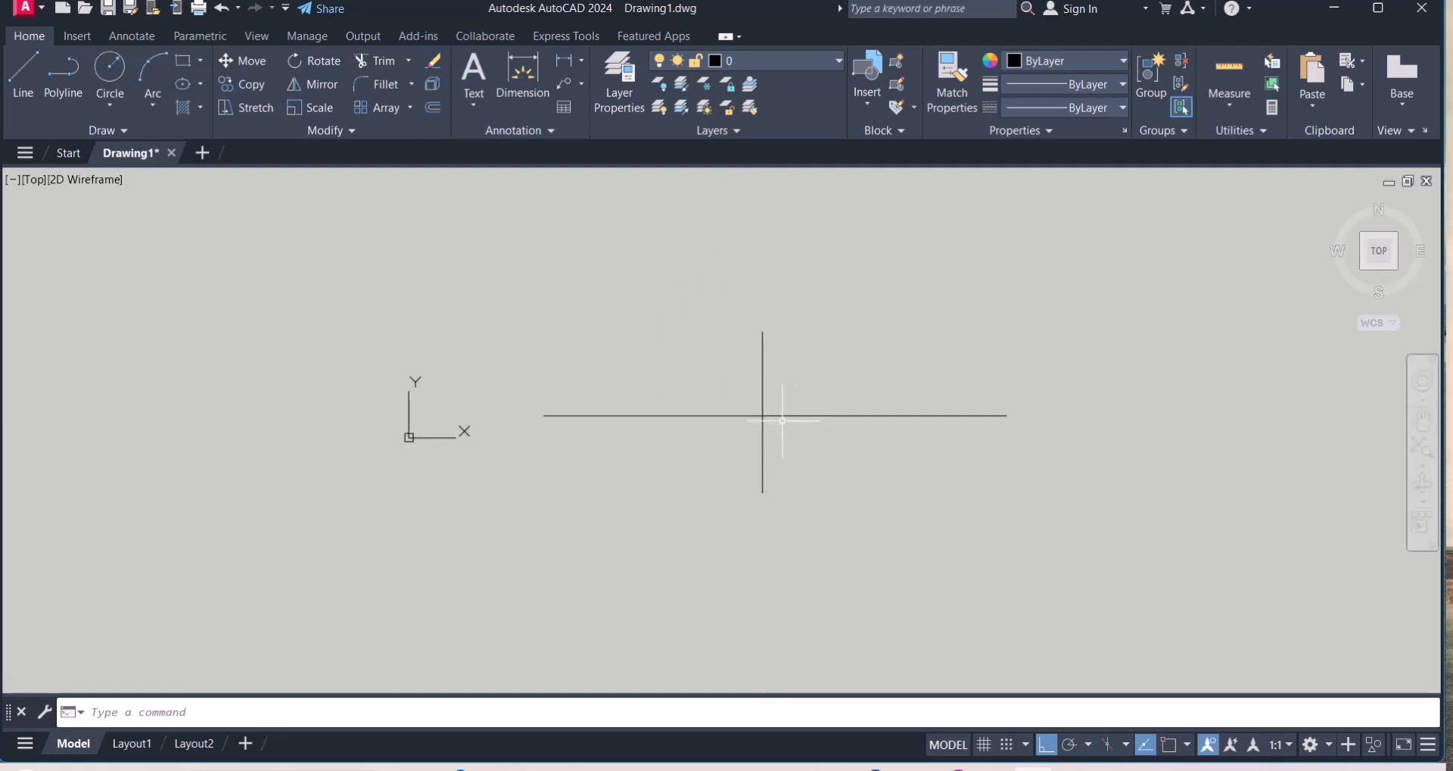
mouse_move(792, 440)
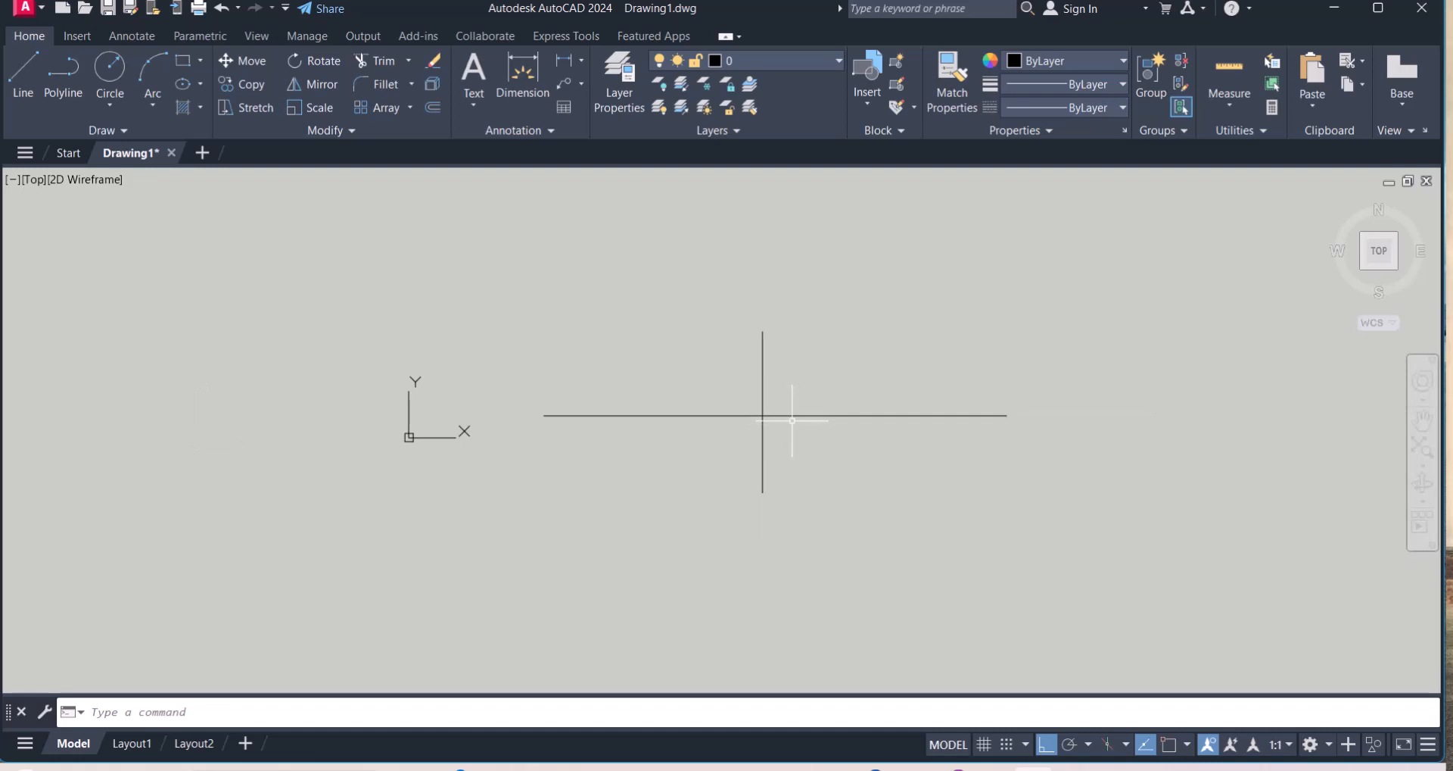
mouse_move(789, 446)
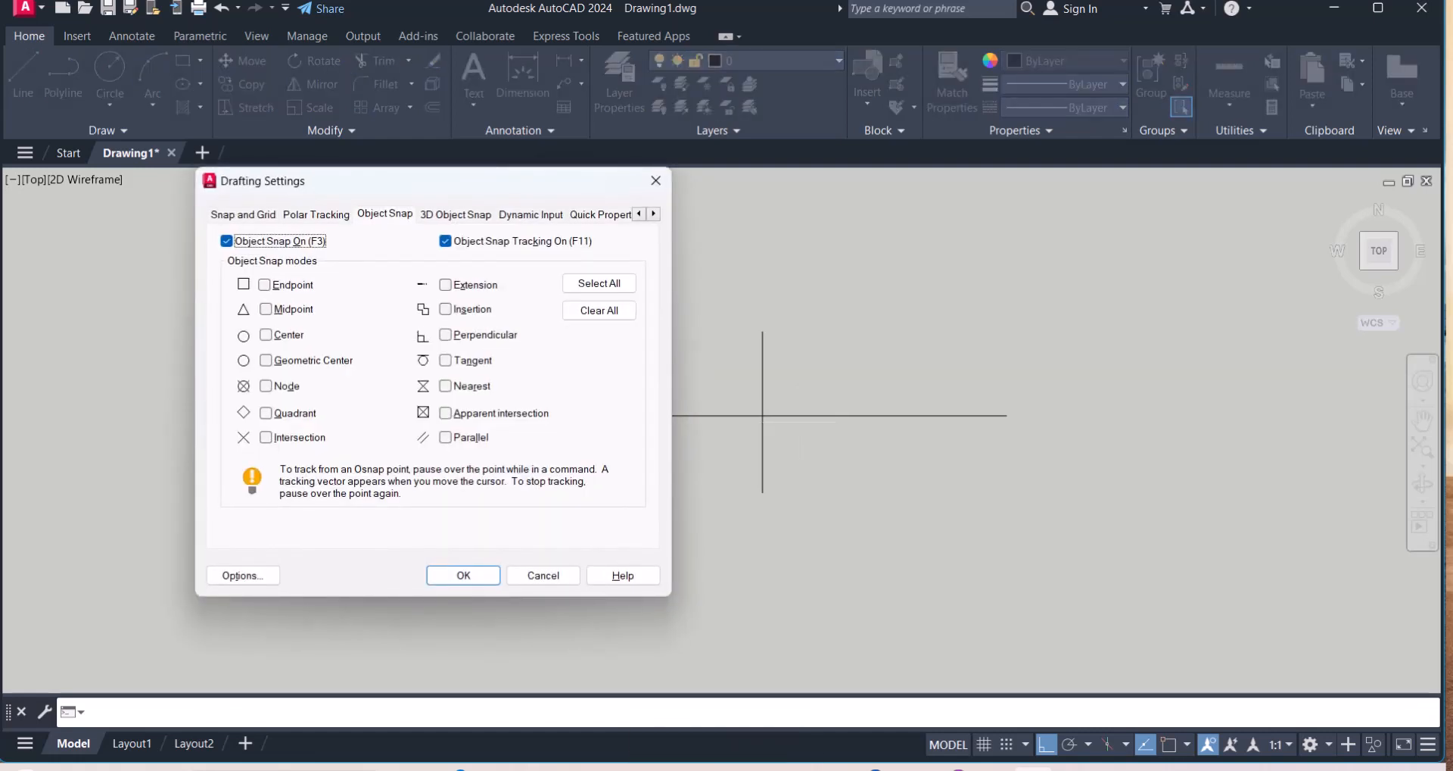
Tick Center, Quadrant, Perpendicular and Tangent object snaps and confirm with OK
left_click_drag(263, 180, 892, 177)
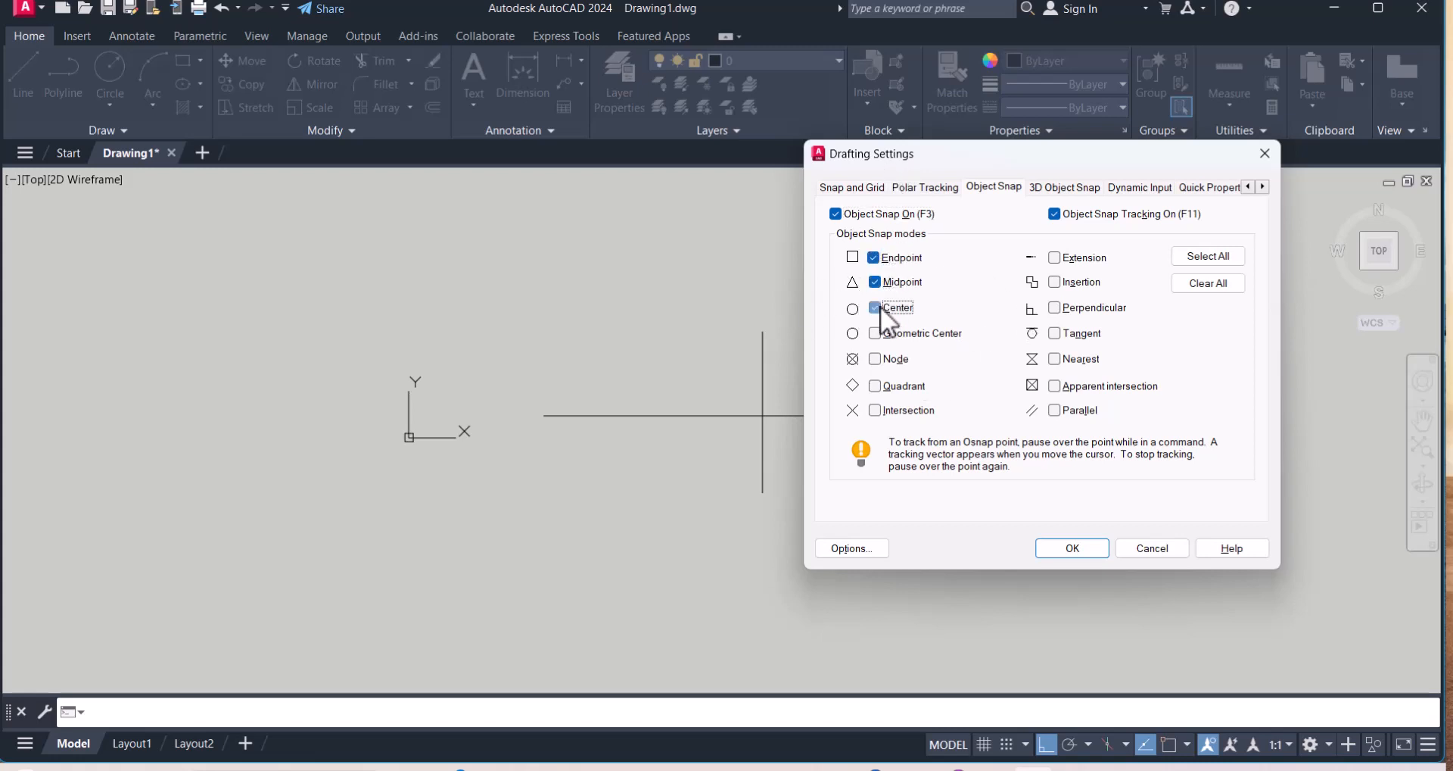
left_click(875, 308)
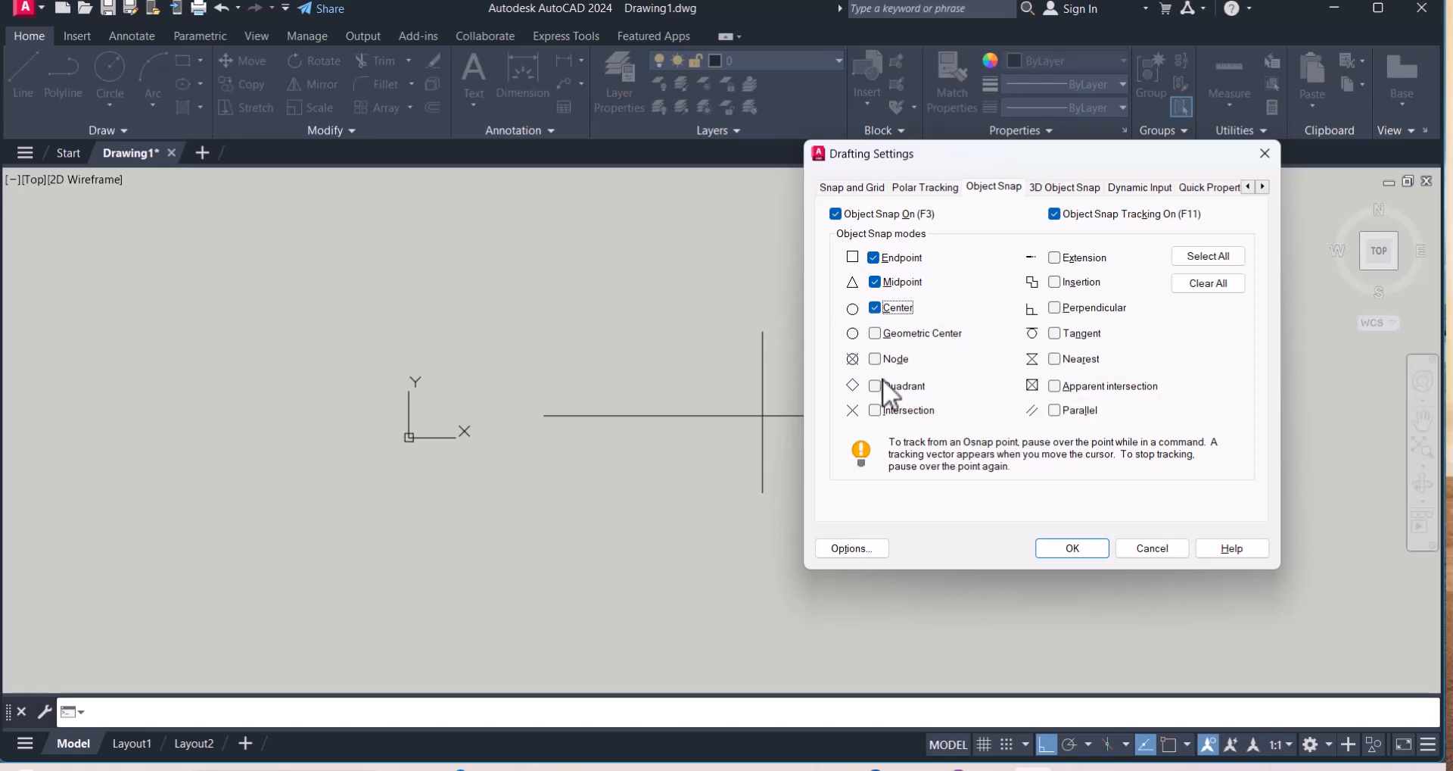
left_click(875, 386)
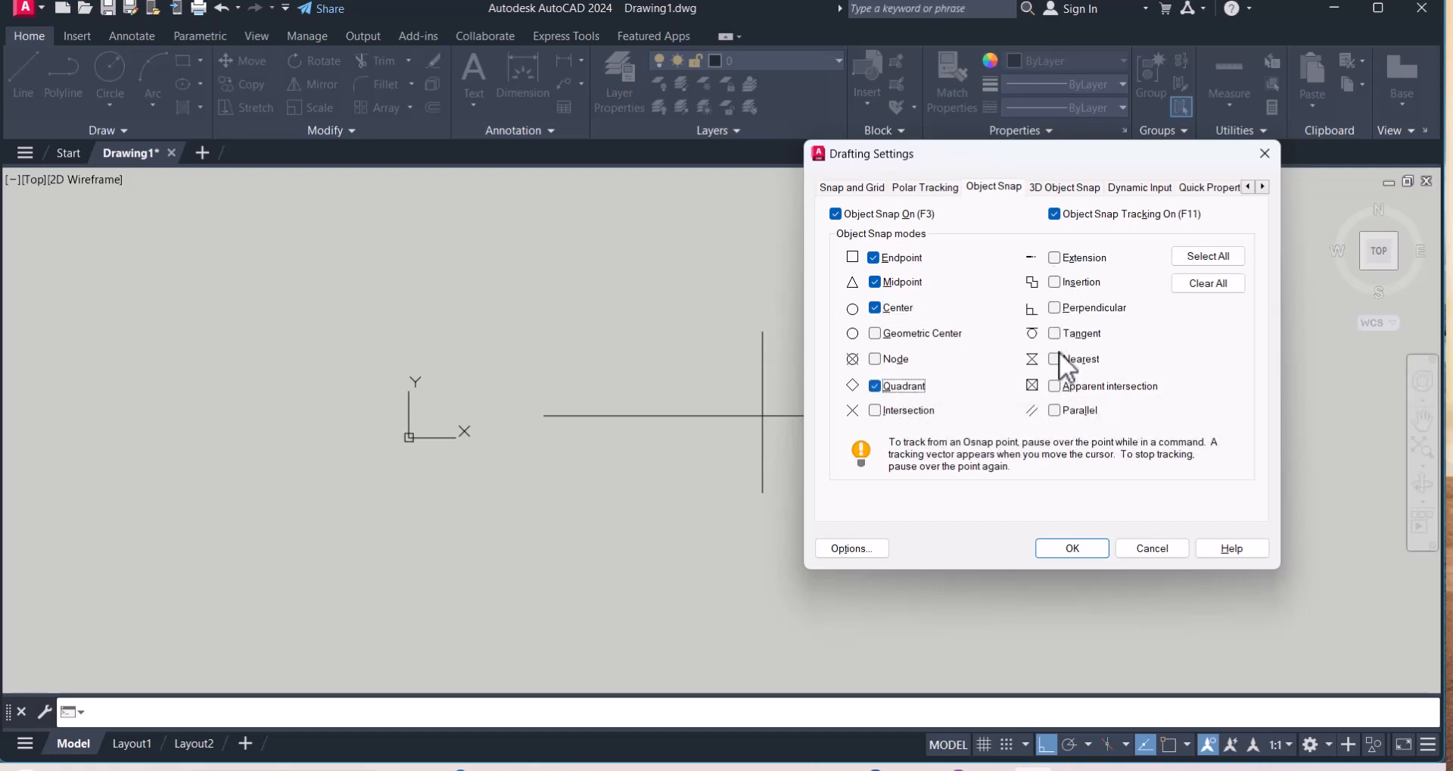
left_click(1054, 307)
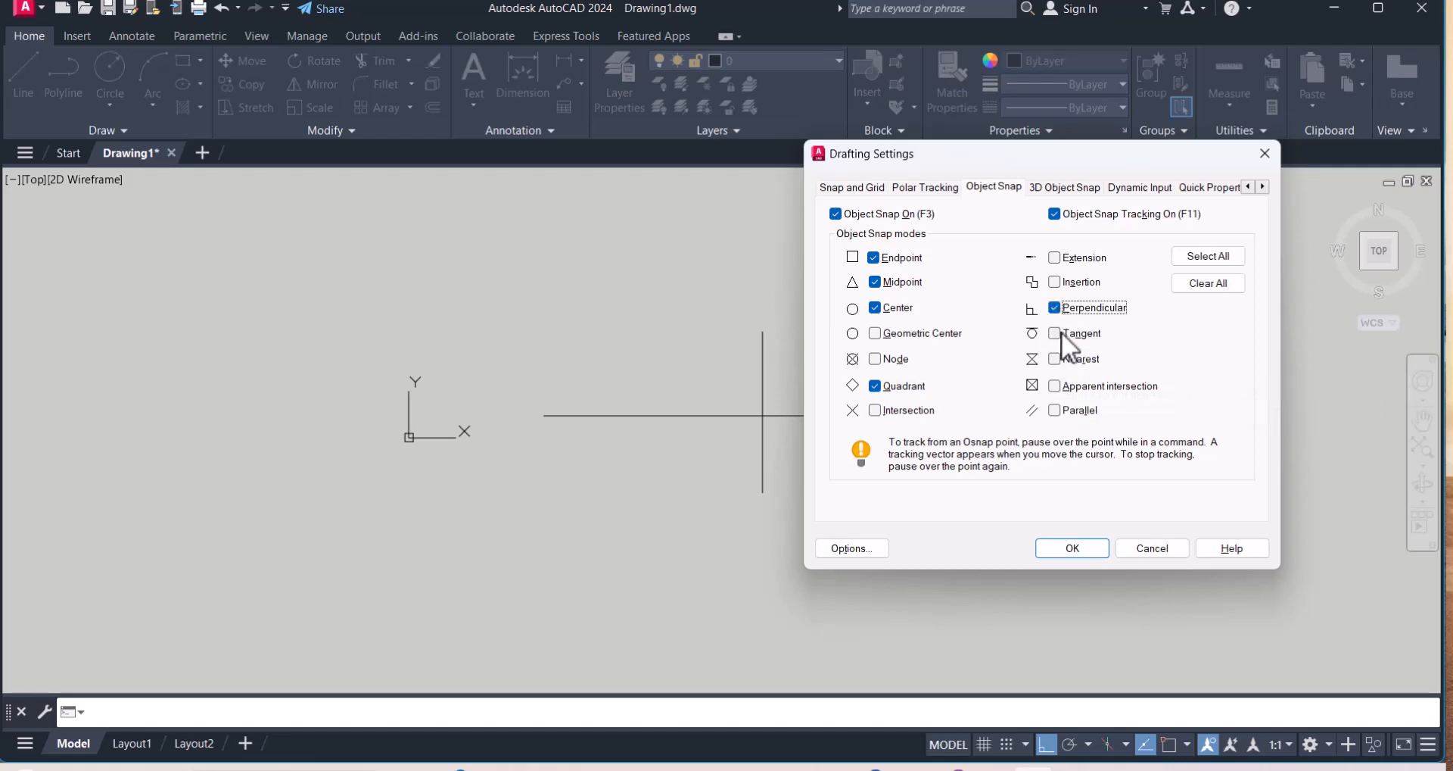
left_click(1054, 333)
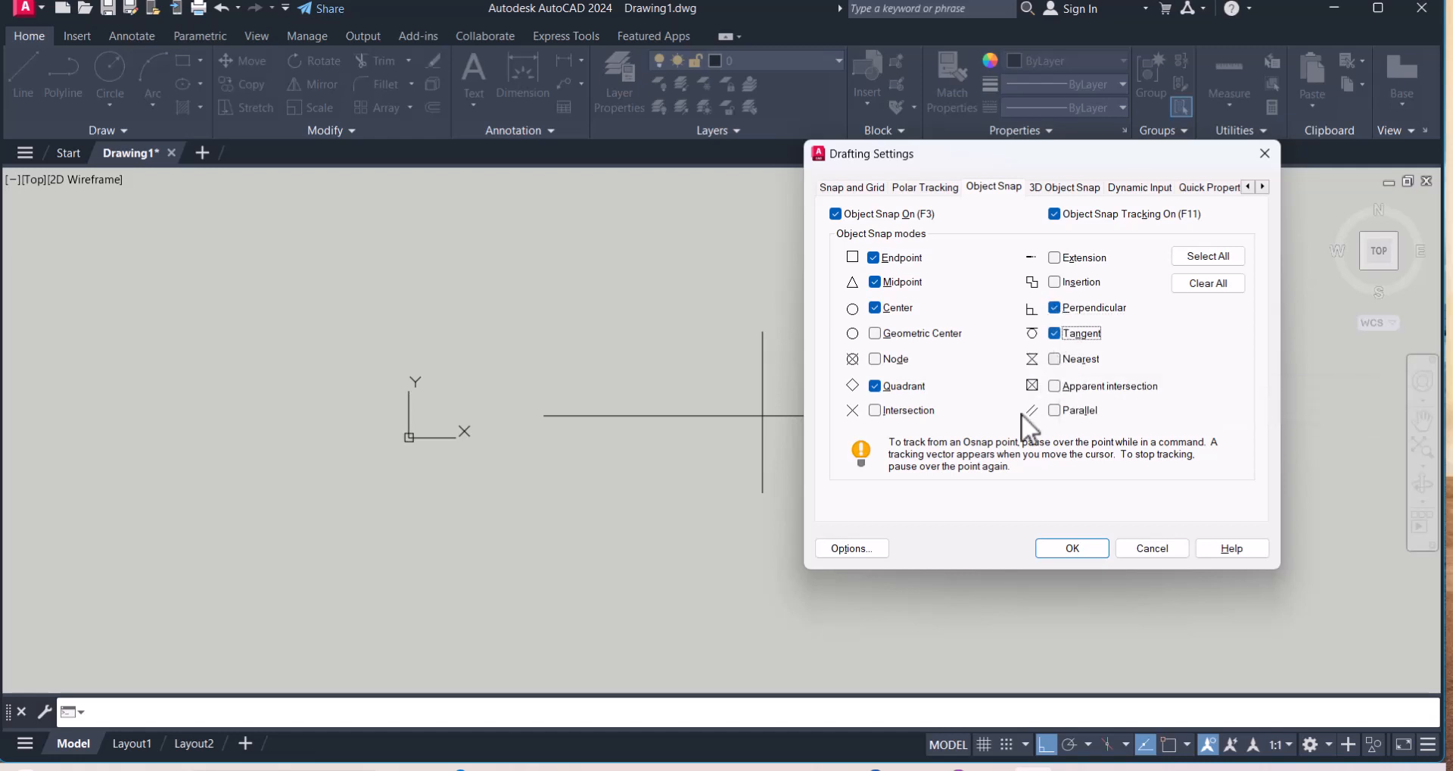
left_click(1072, 548)
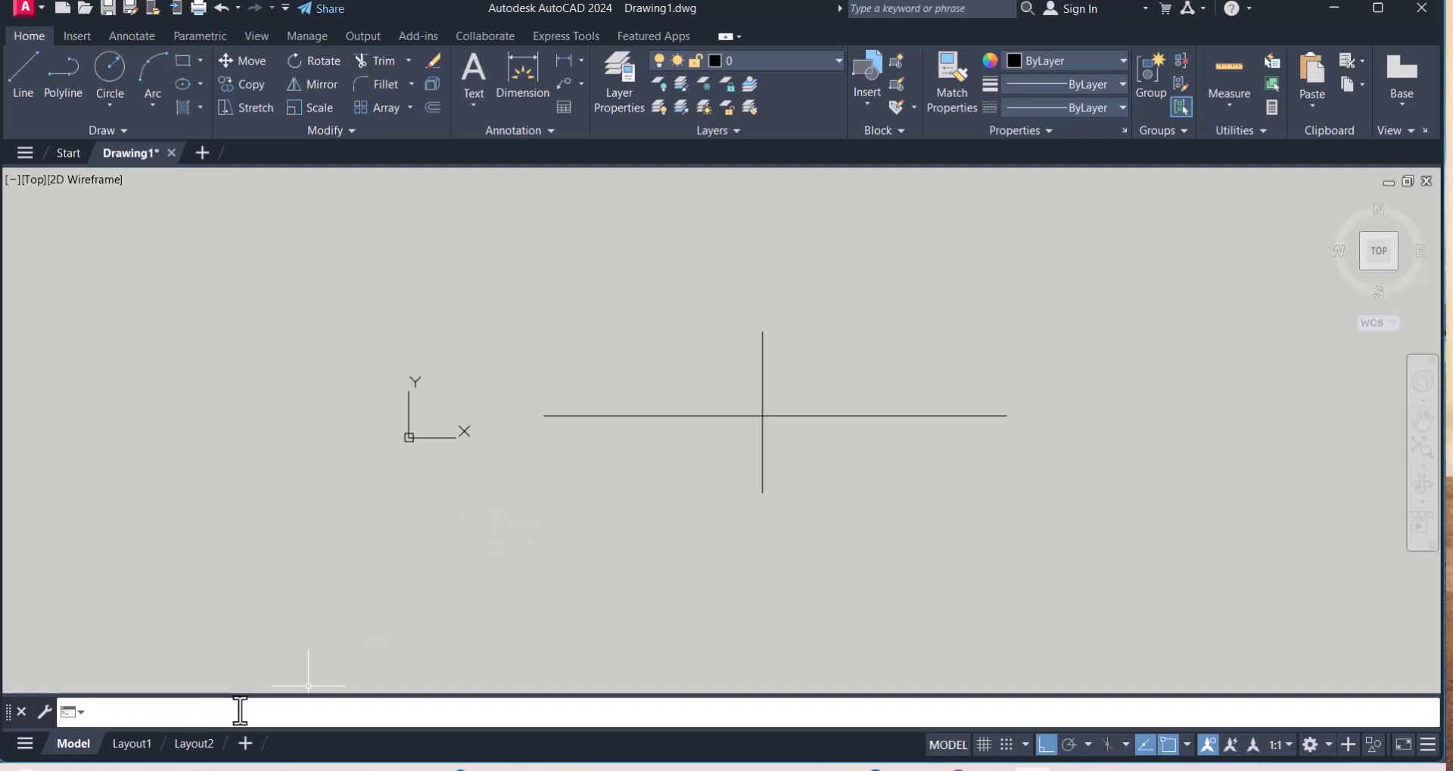
Reopen Drafting Settings with DS and reconfirm the same six object snaps
type("Ds")
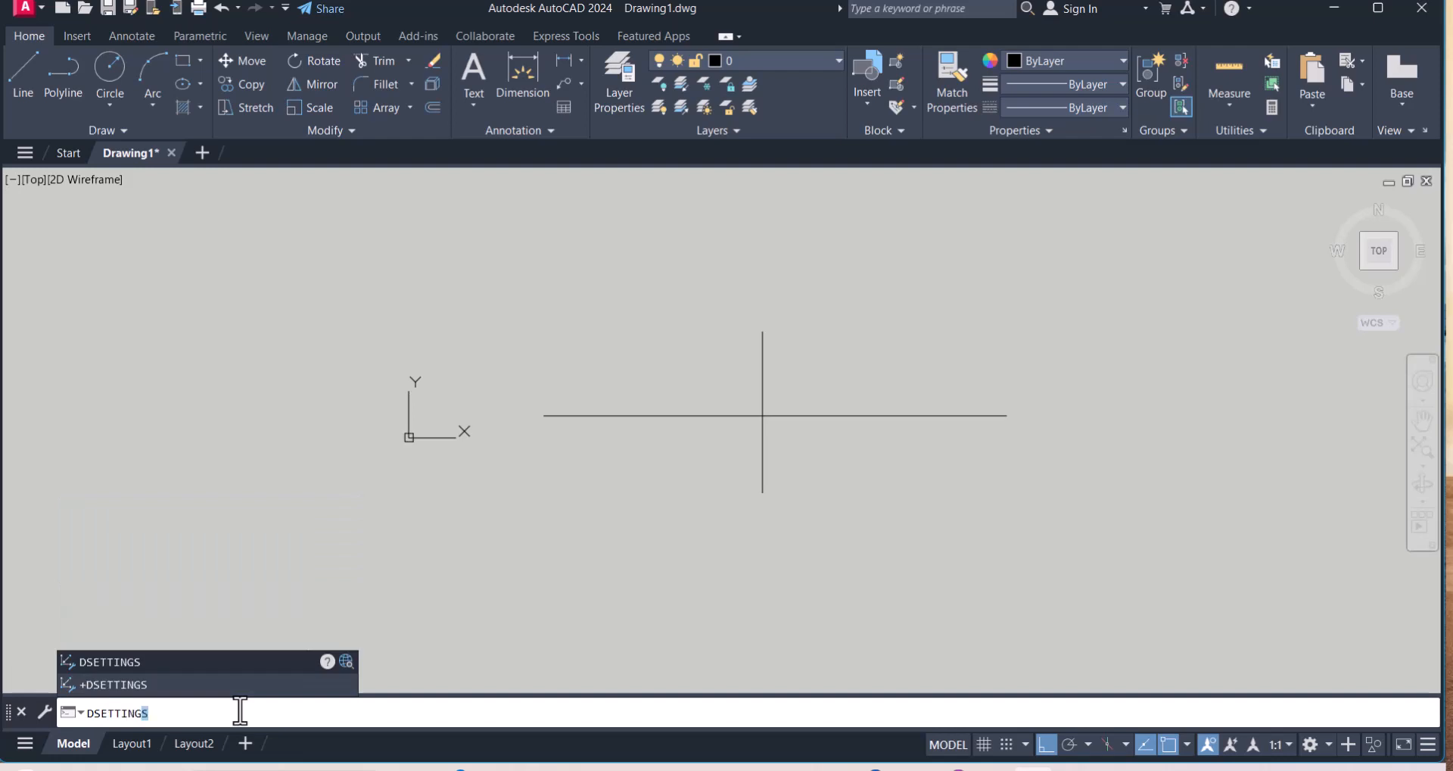
key("Enter")
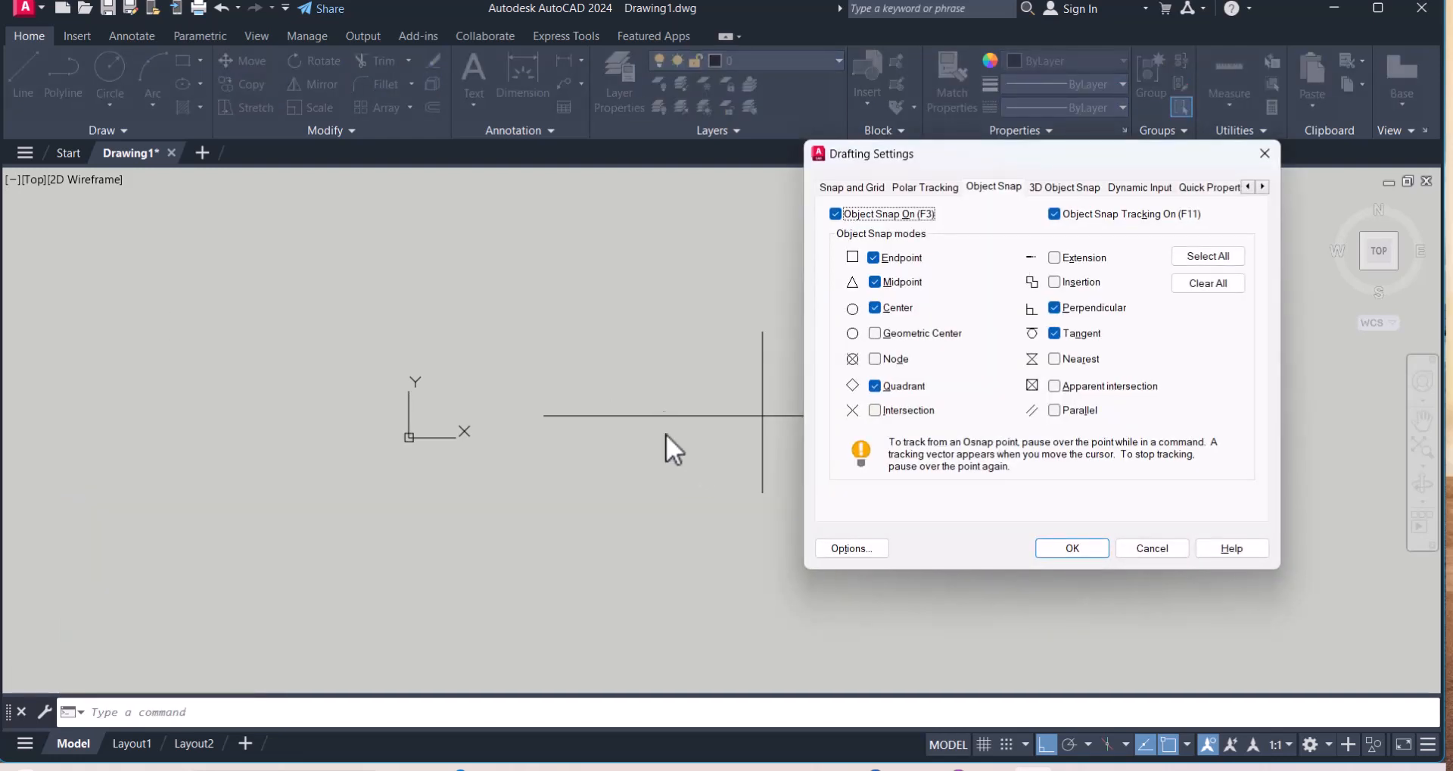
left_click_drag(872, 153, 399, 150)
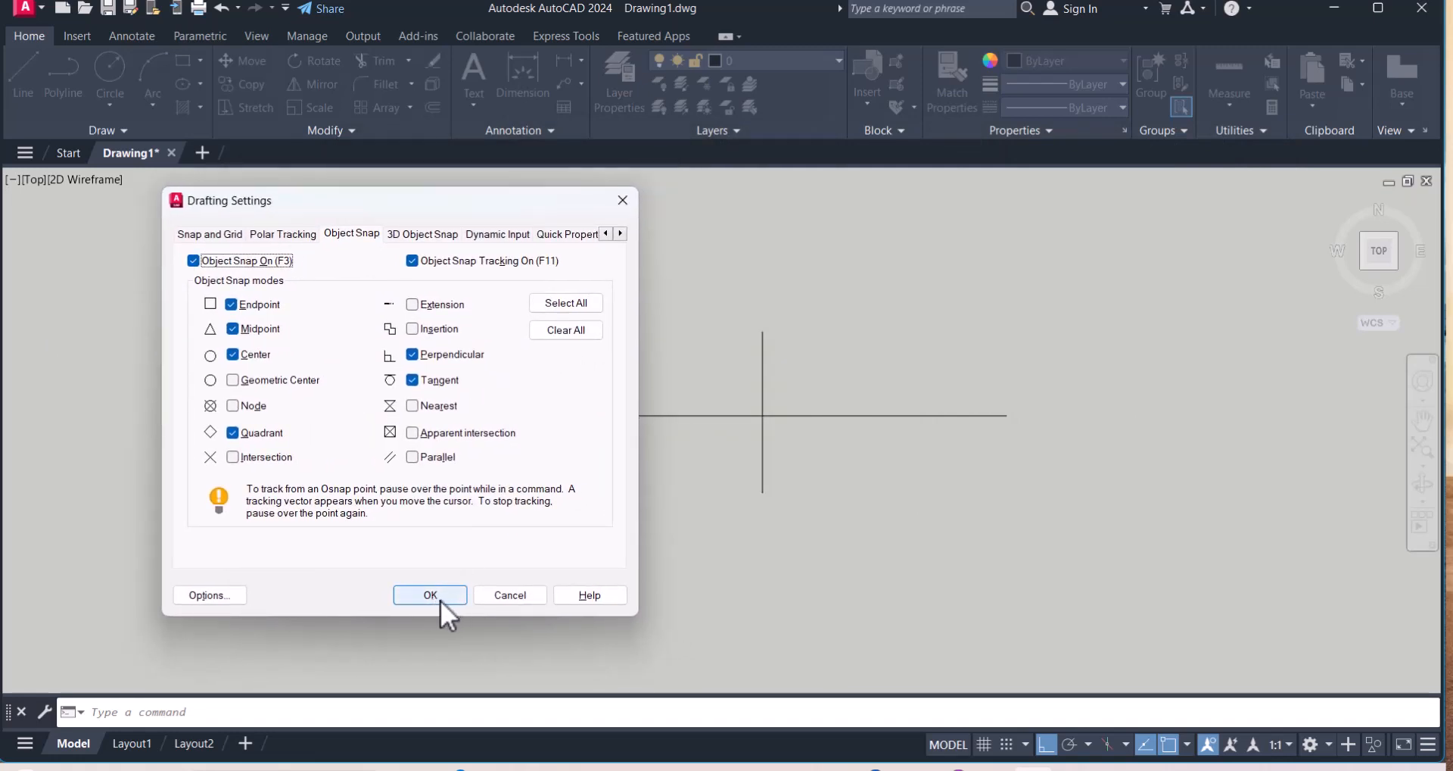
left_click(430, 595)
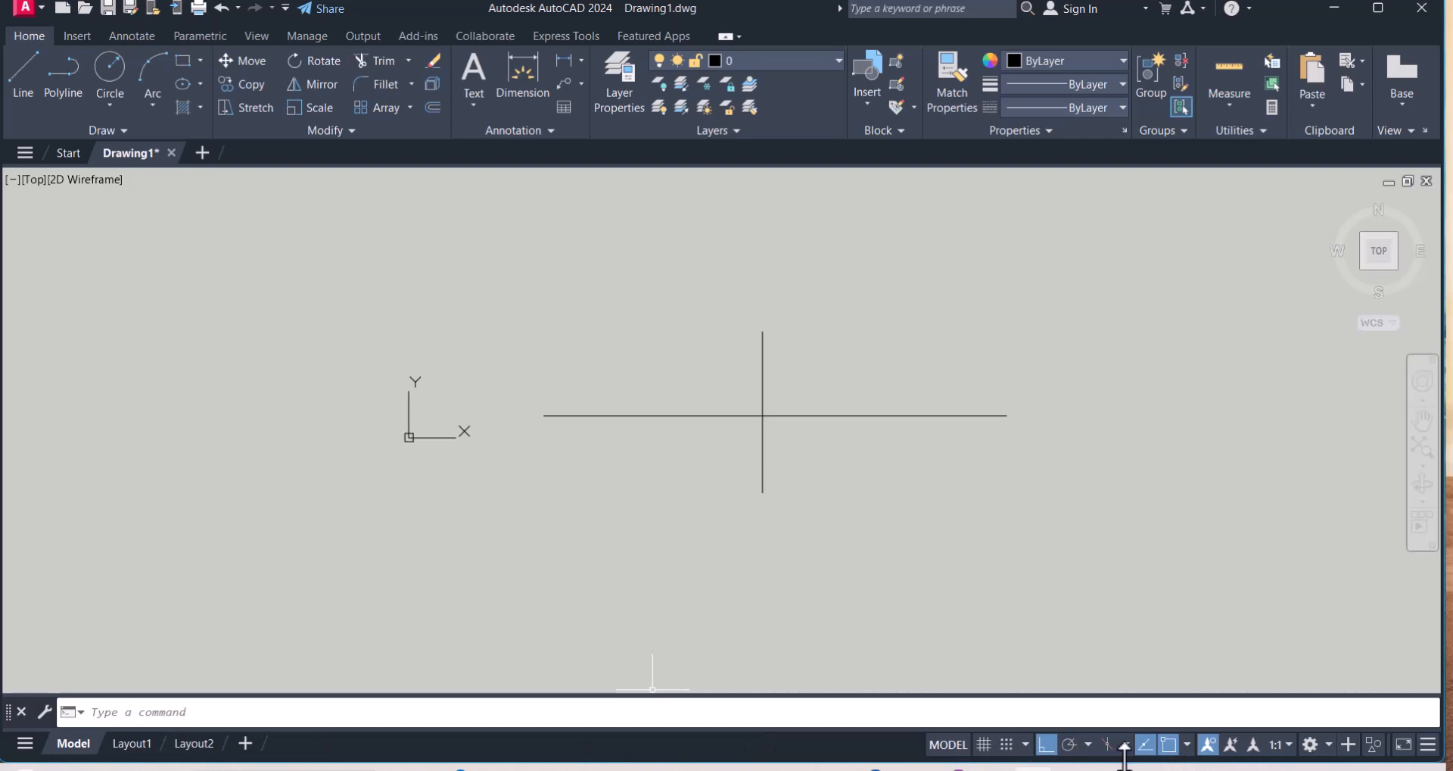
mouse_move(1165, 745)
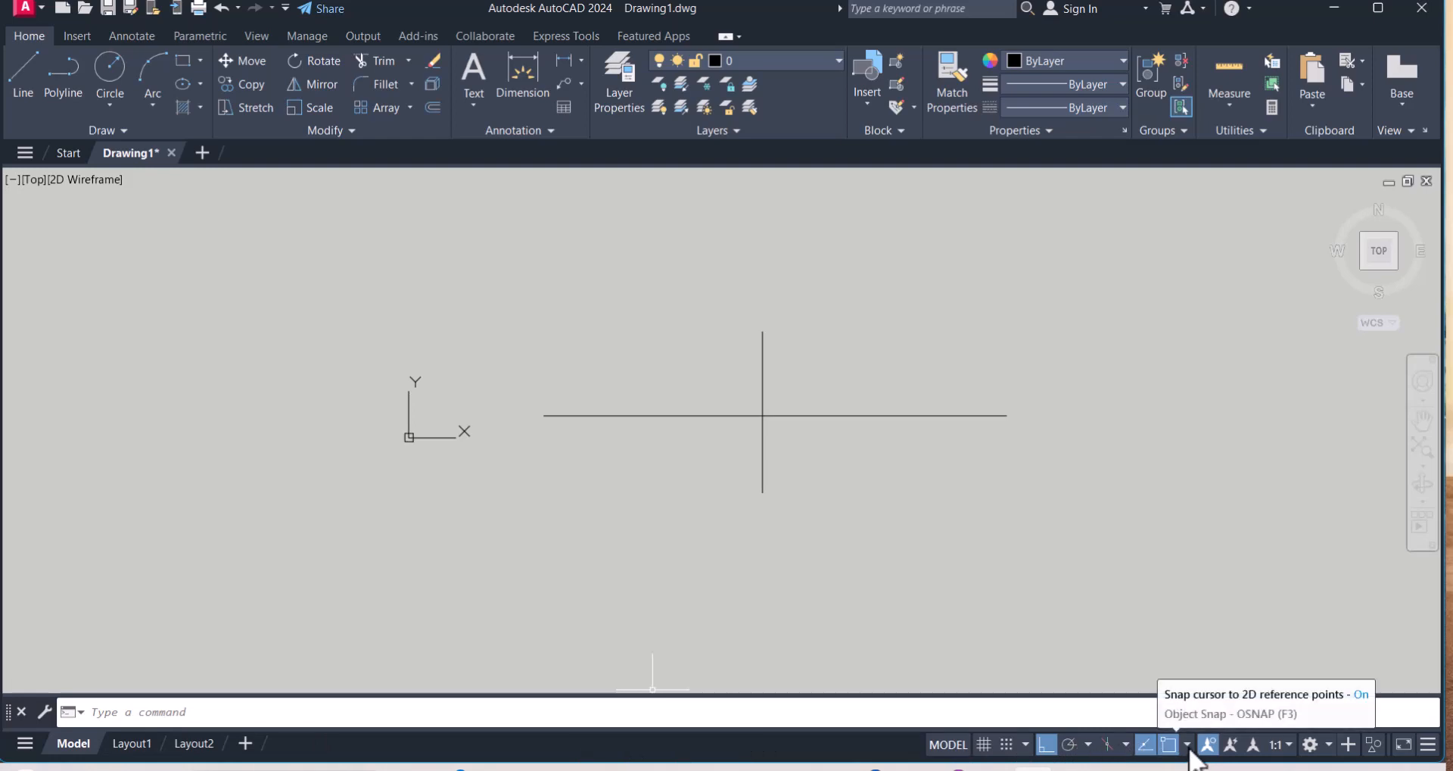
left_click(1188, 745)
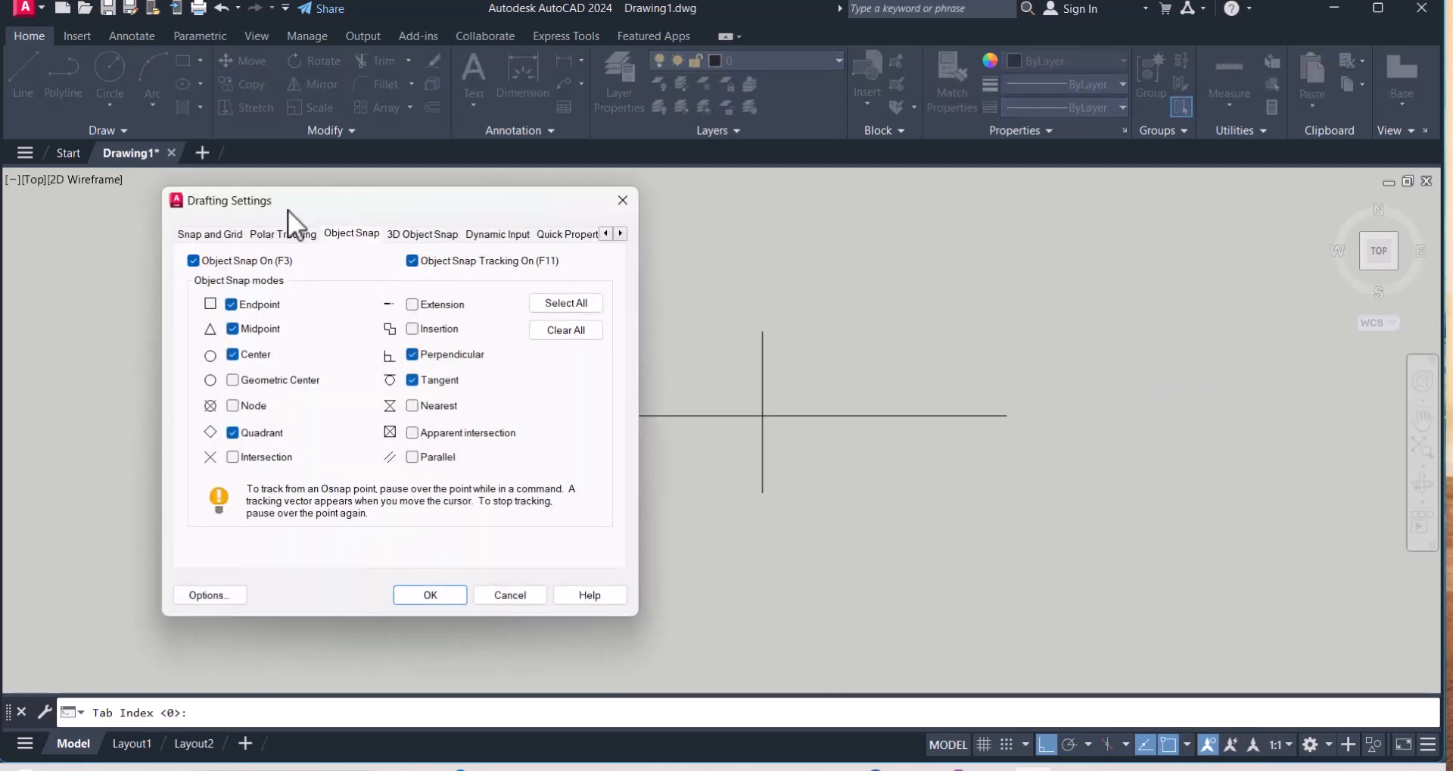
left_click_drag(224, 199, 322, 211)
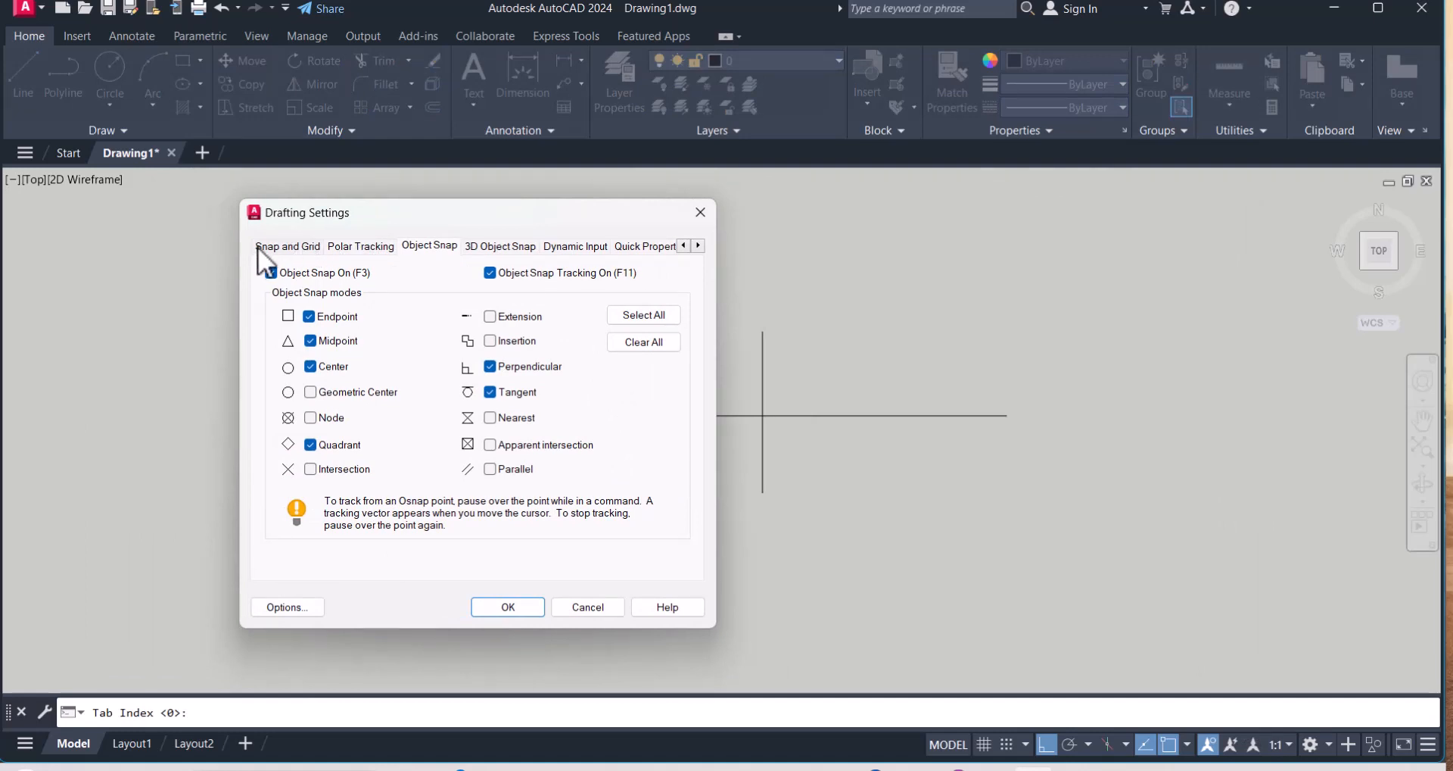
left_click(271, 273)
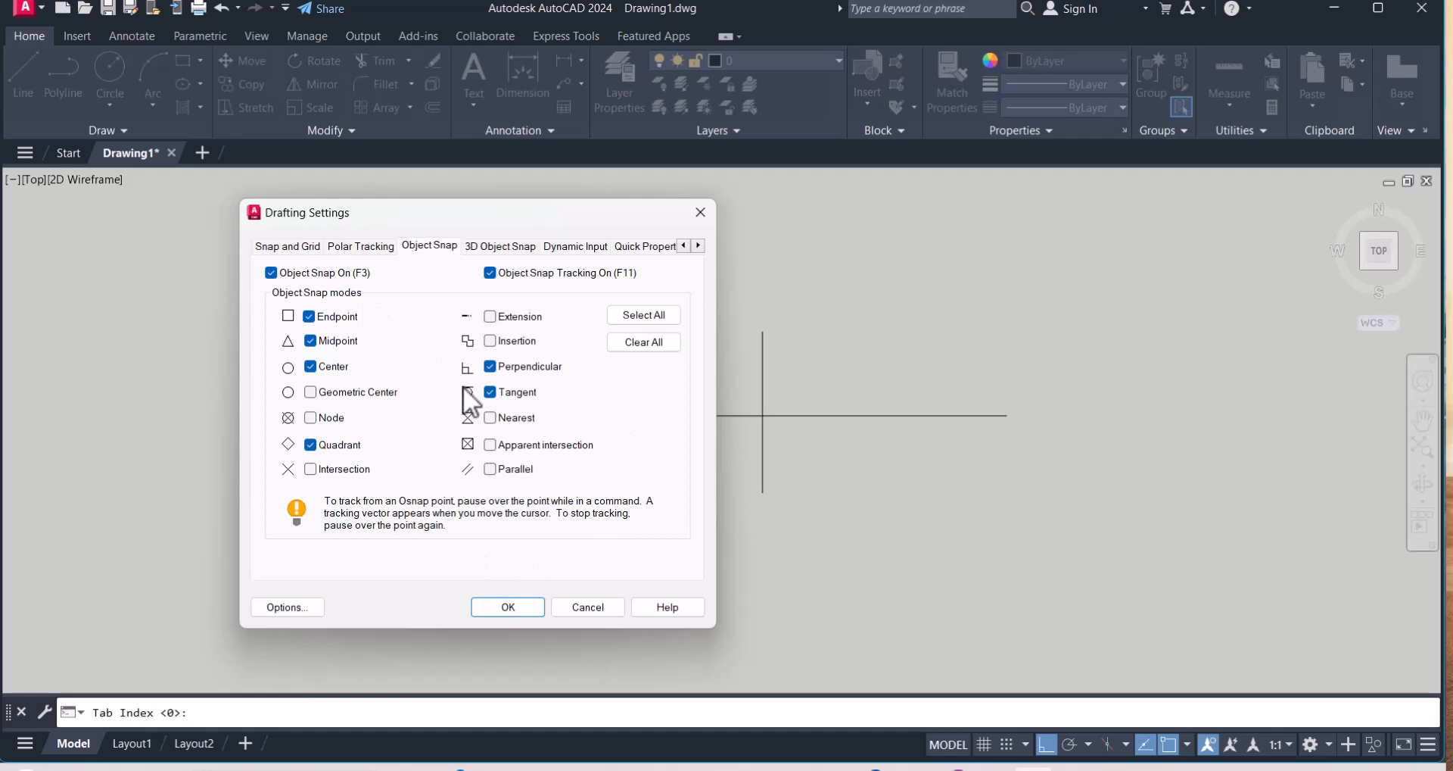
mouse_move(434, 409)
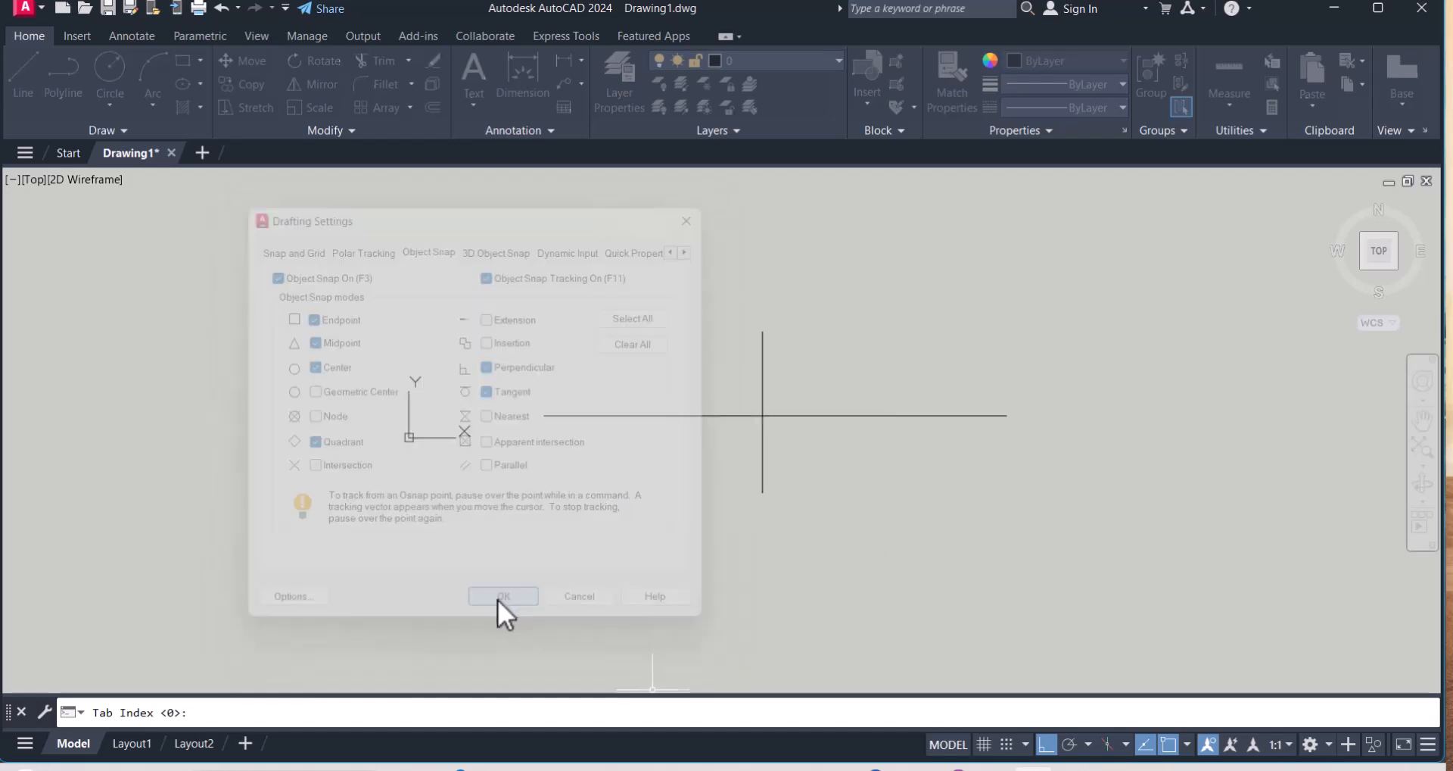
left_click(503, 596)
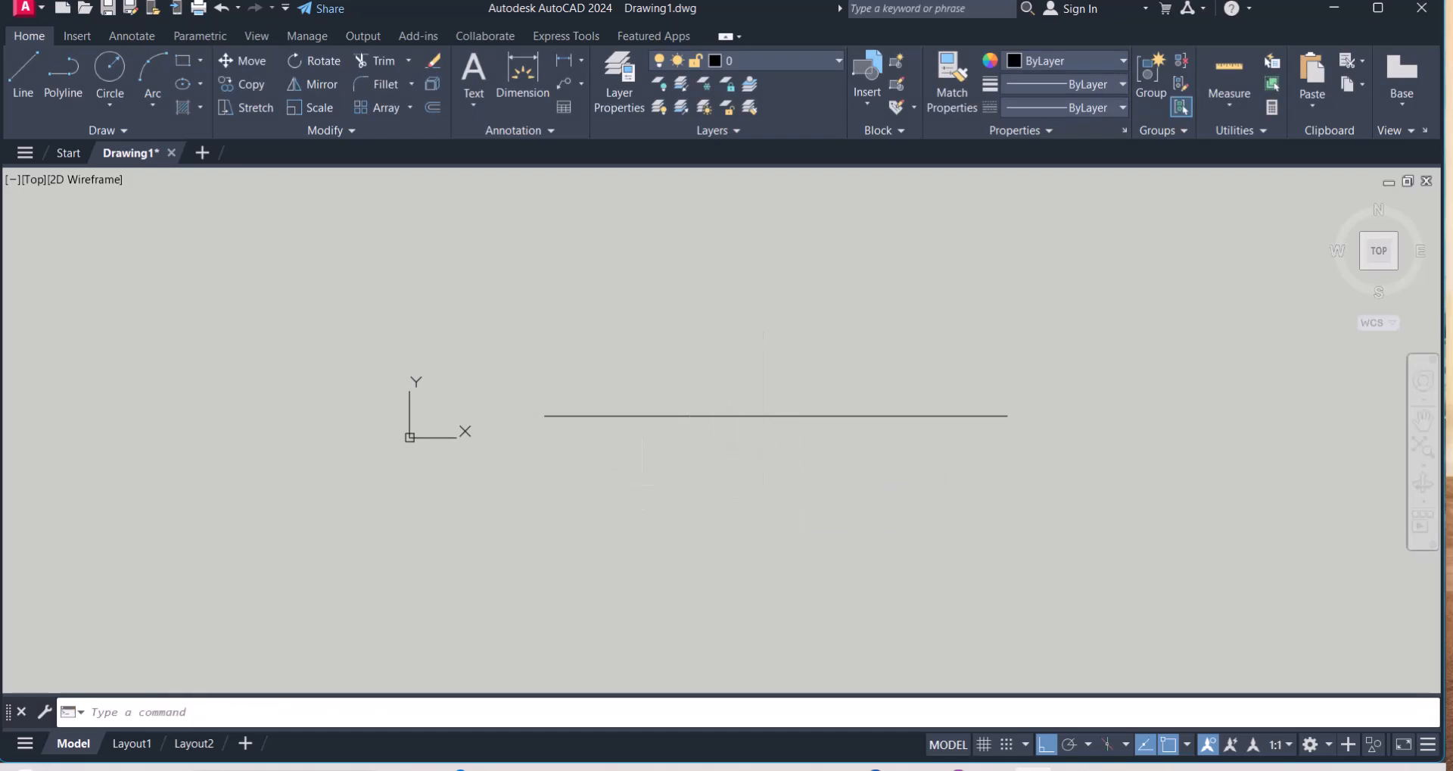
Draw a line downward from the long horizontal line's midpoint using Midpoint snap
left_click(22, 72)
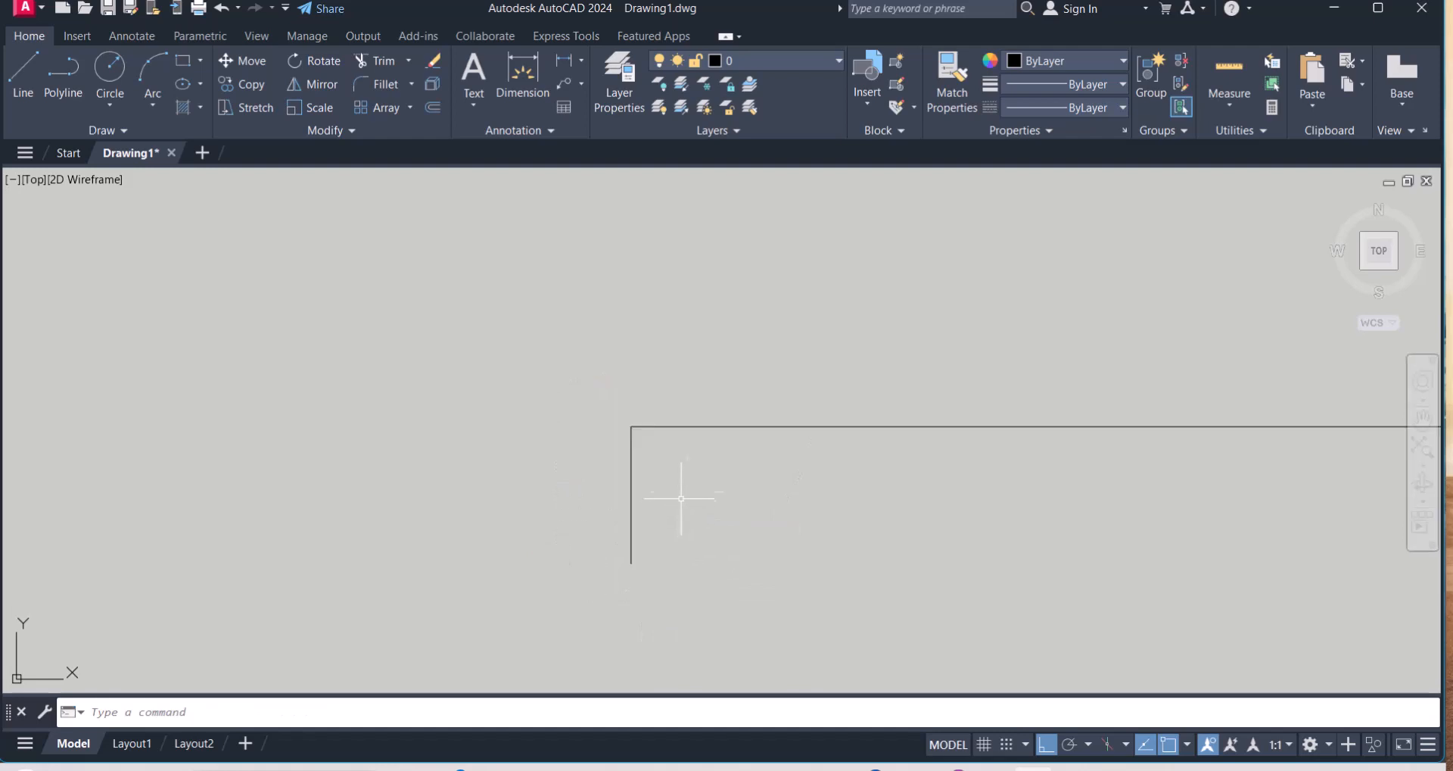
left_click(22, 72)
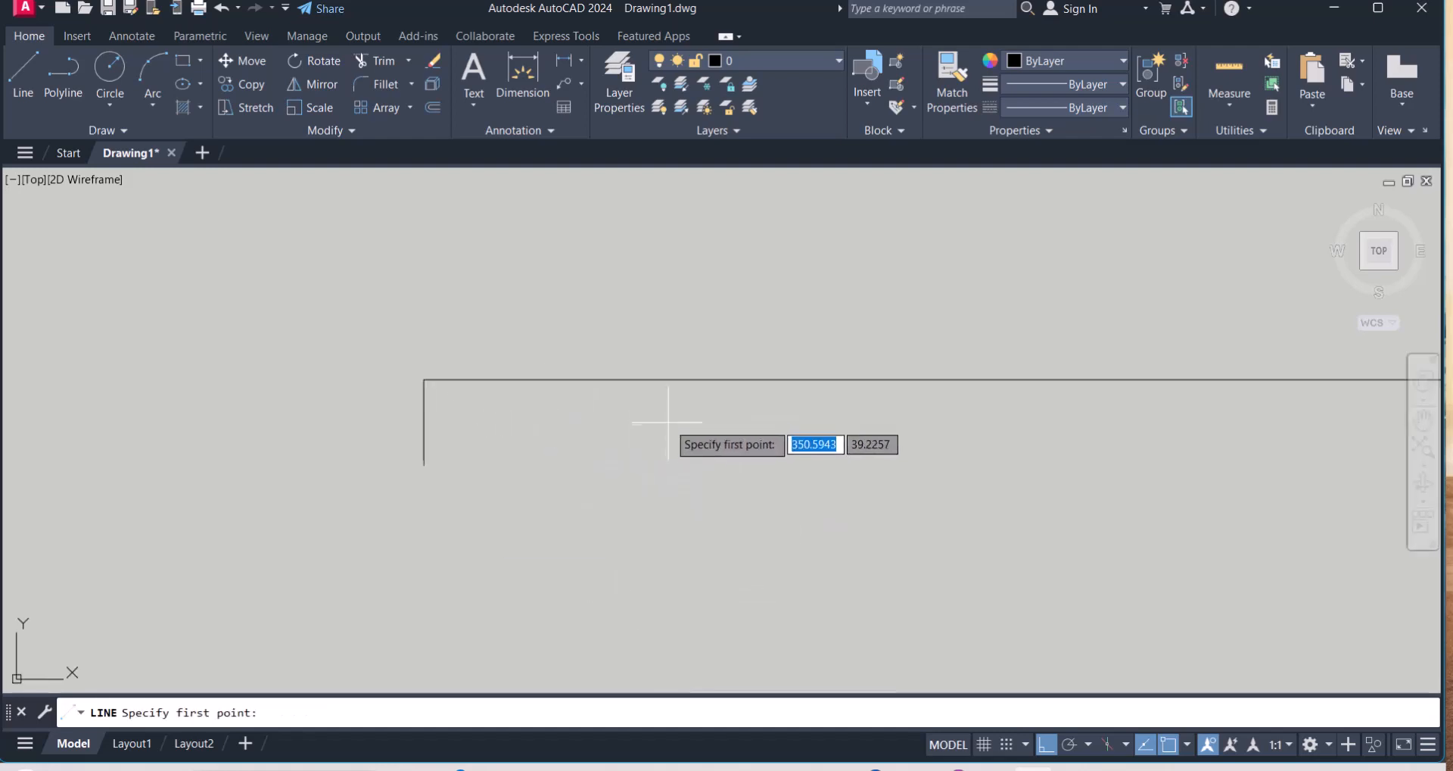
mouse_move(982, 375)
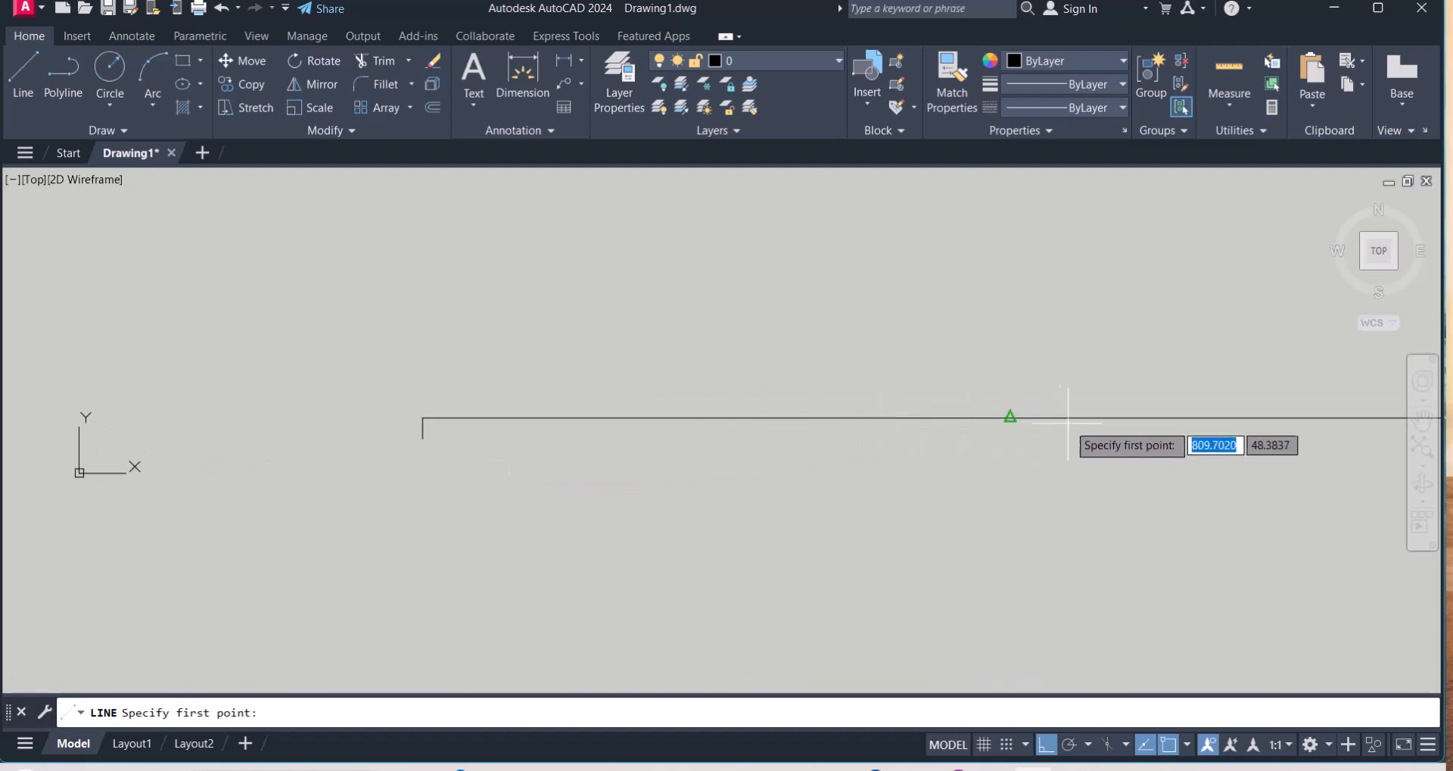
left_click(1010, 416)
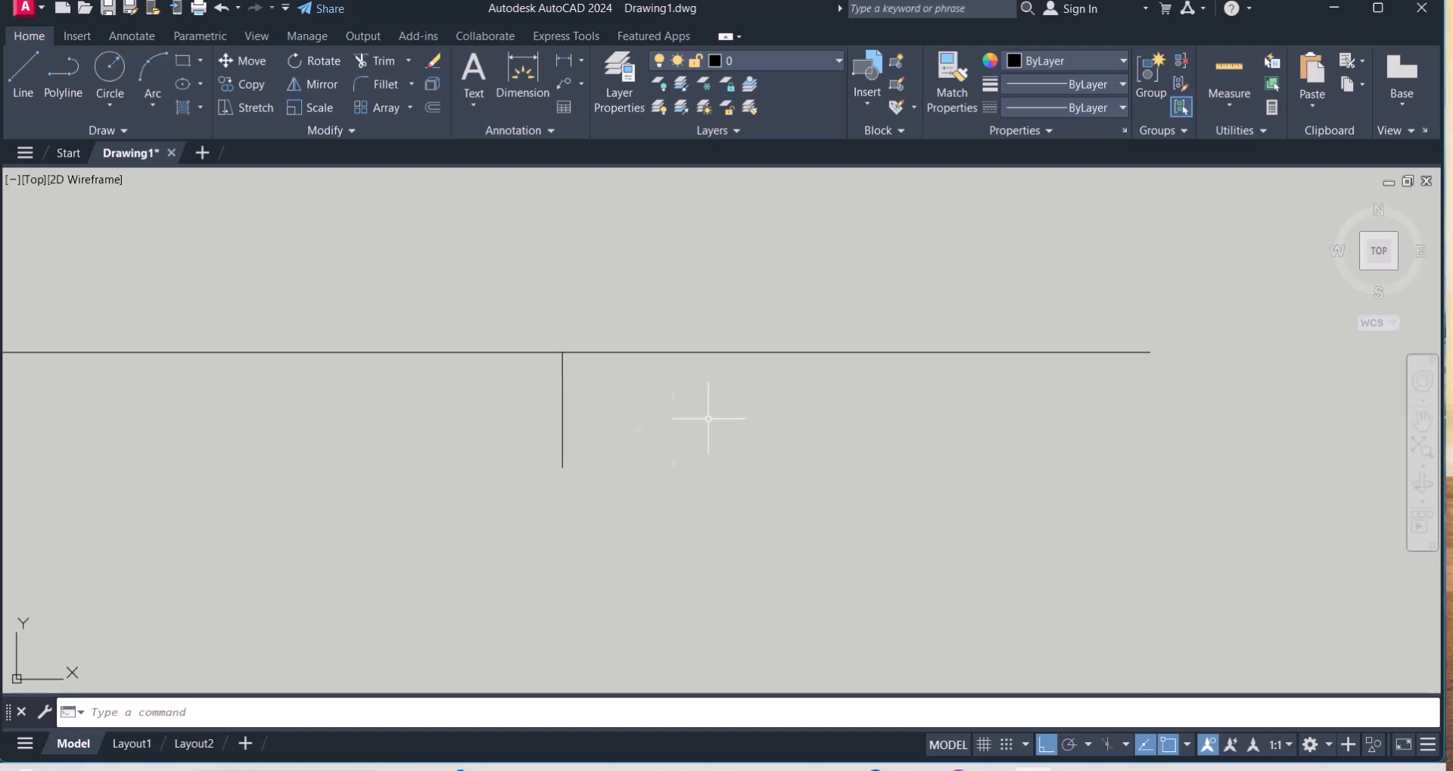
left_click(109, 70)
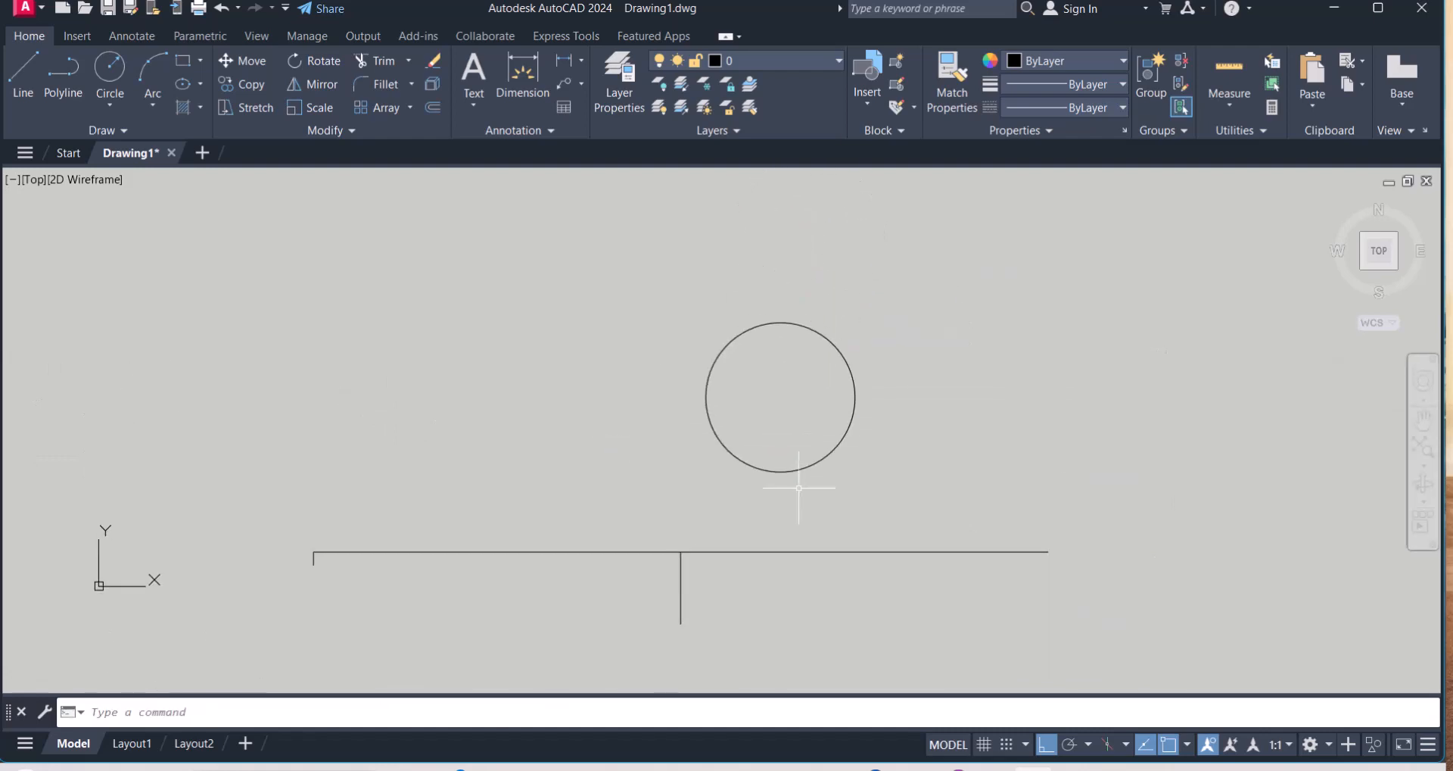
left_click(21, 72)
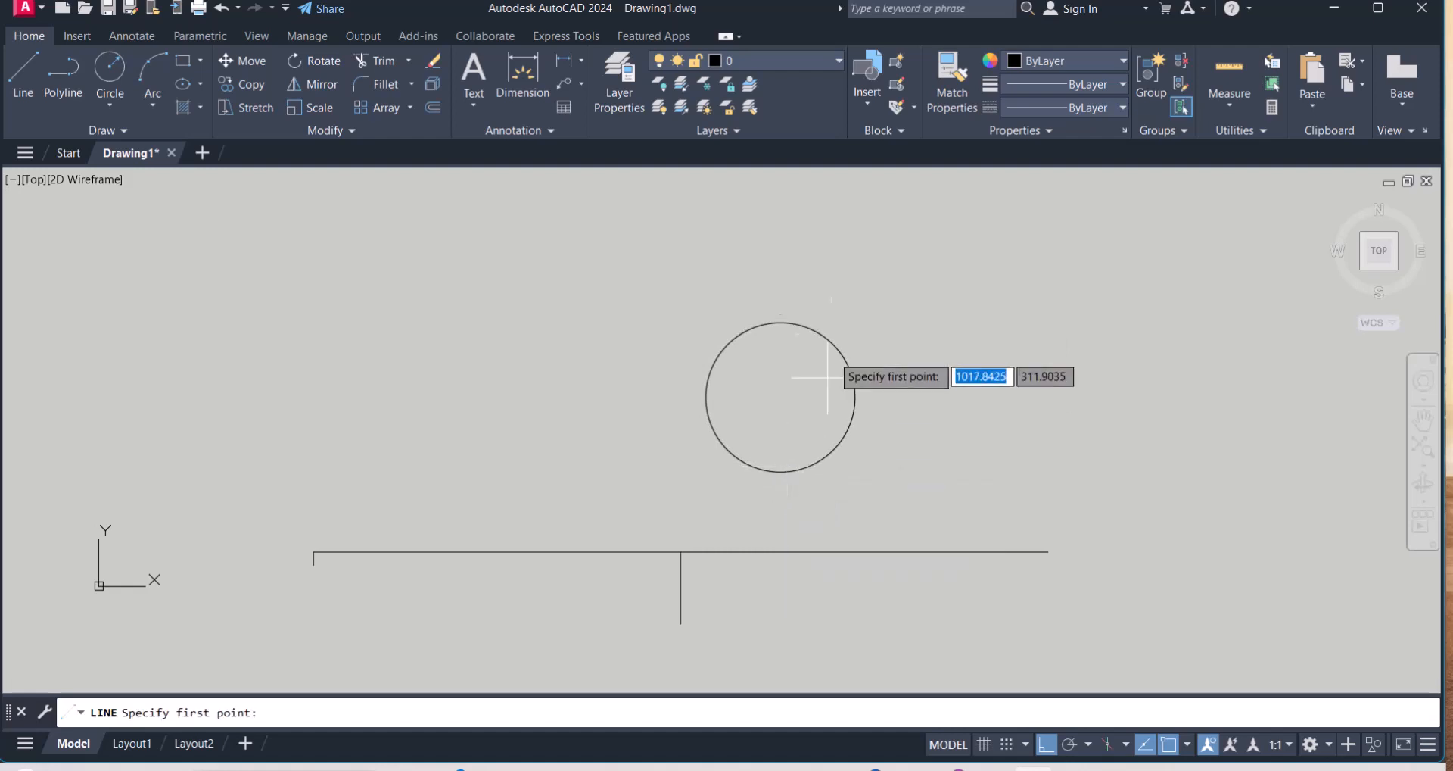
mouse_move(779, 397)
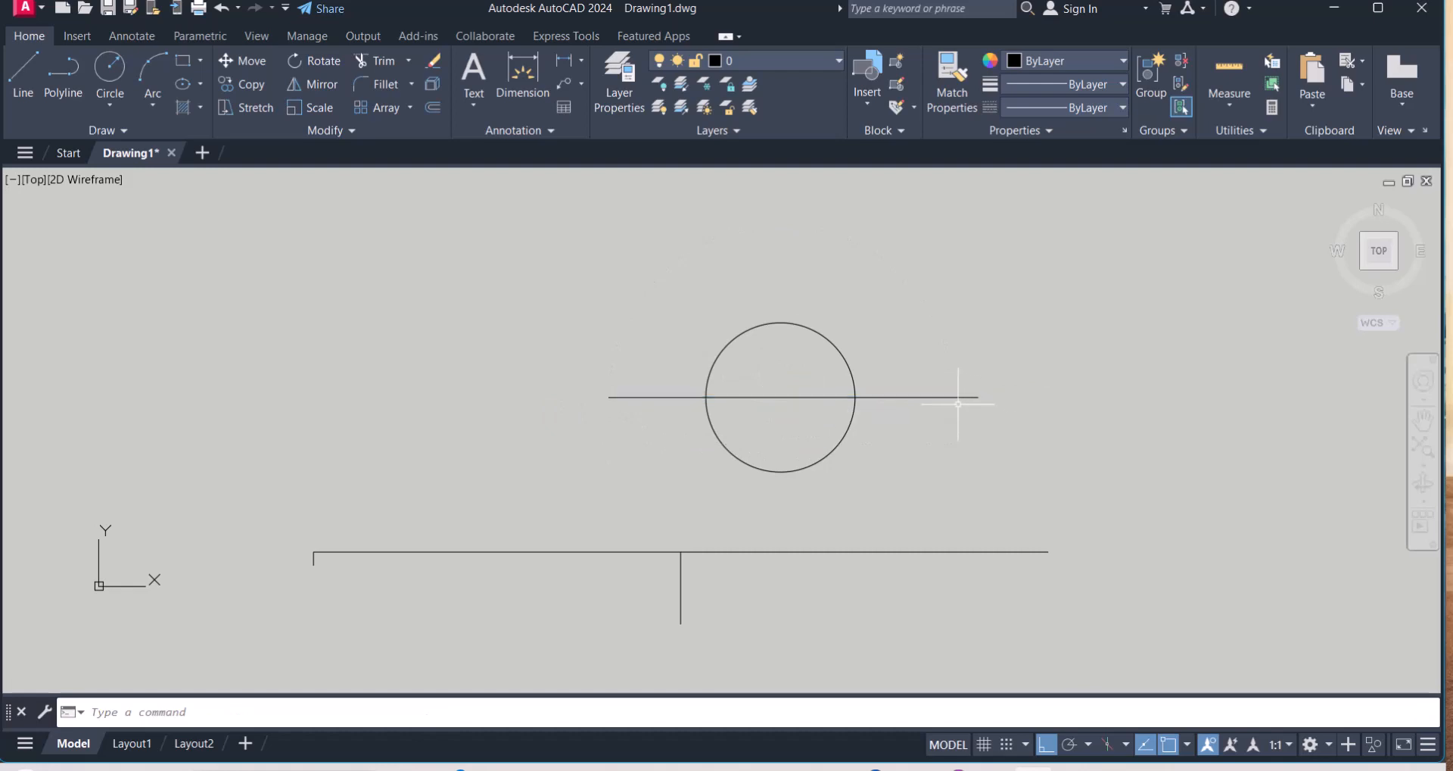
mouse_move(913, 426)
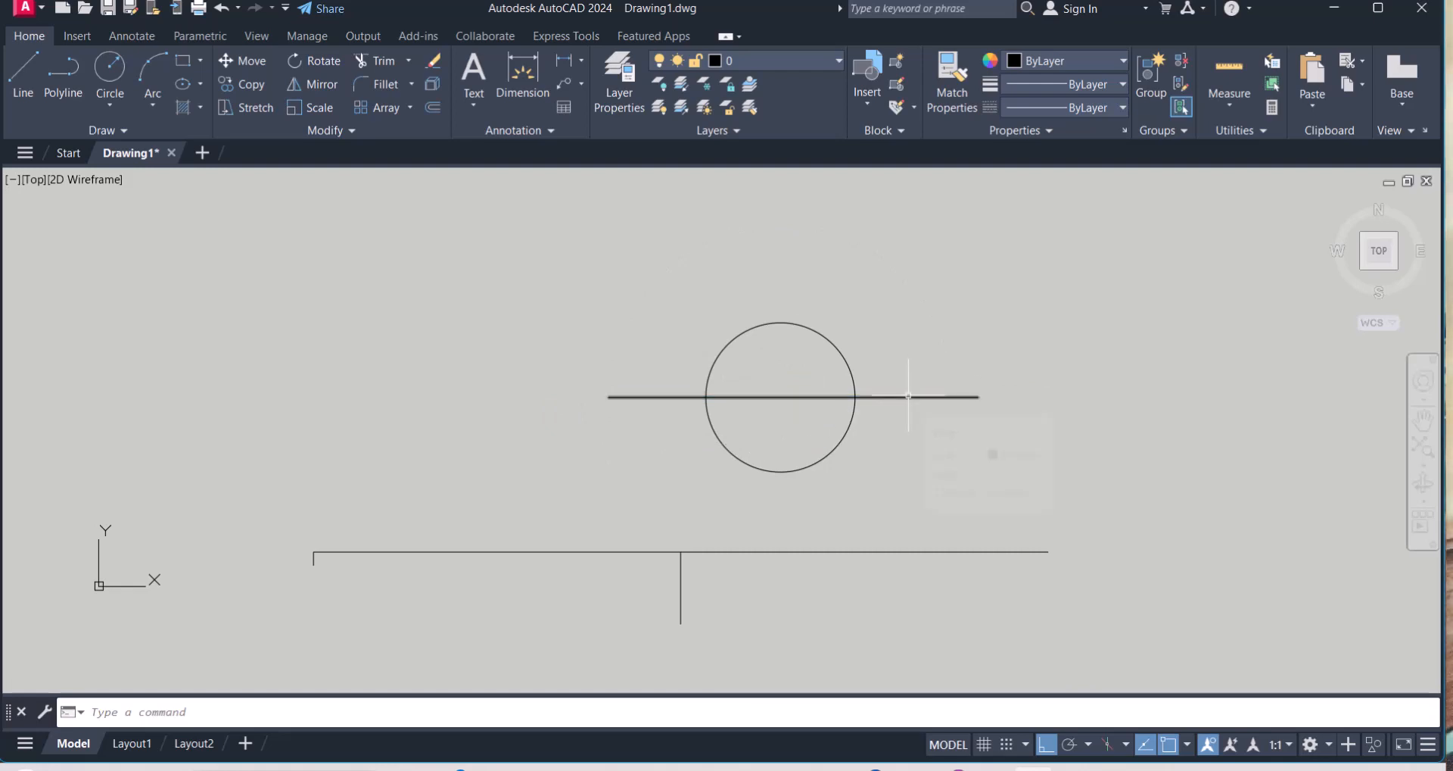
mouse_move(908, 412)
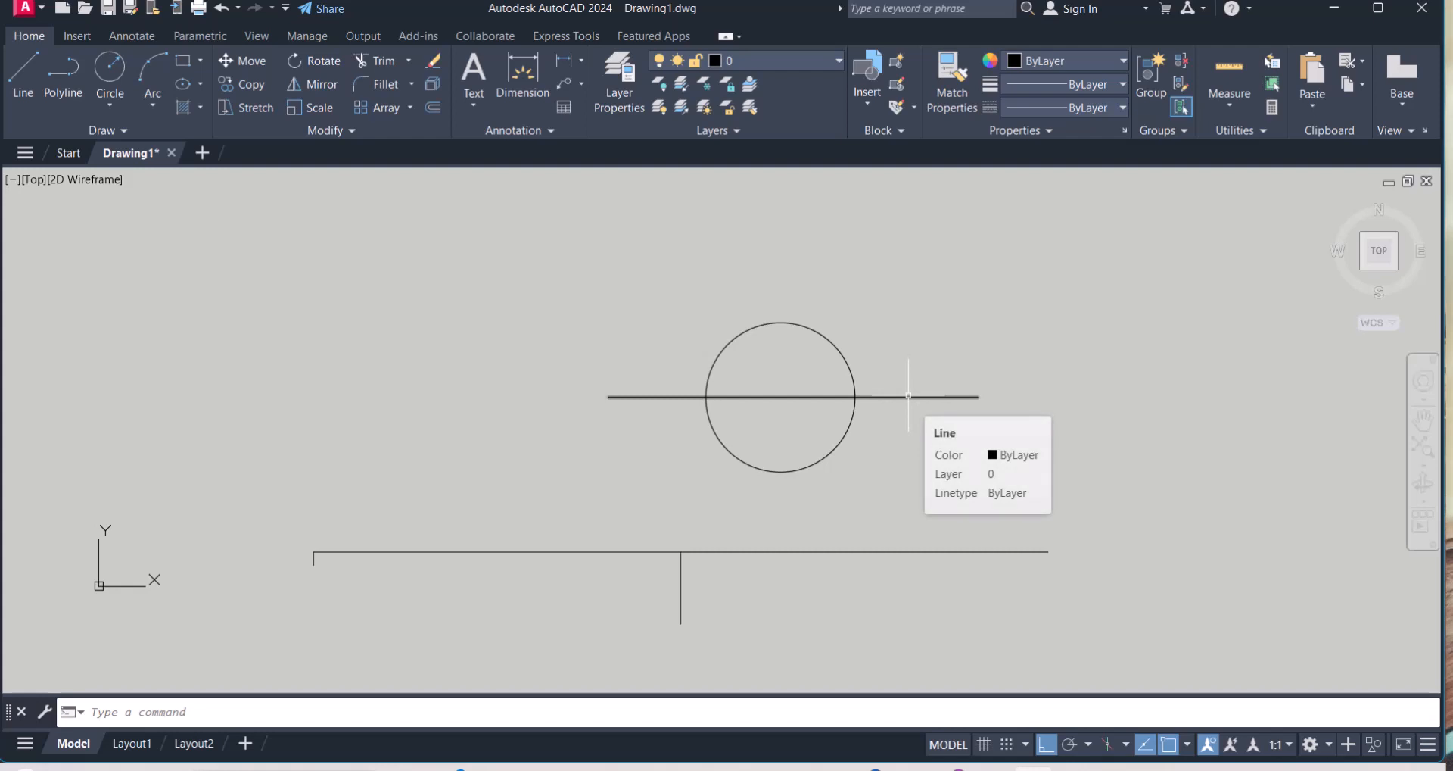